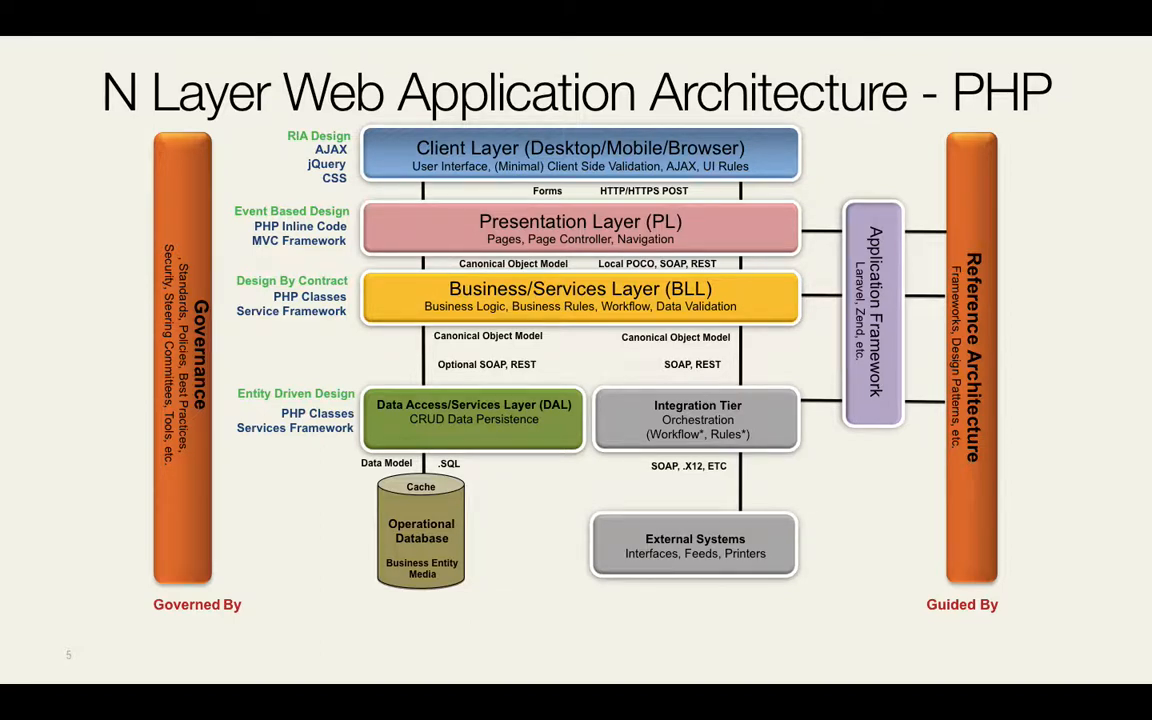
Step: Point out the database, presentation, utility and businessService folders, then expand database
left_click(473, 419)
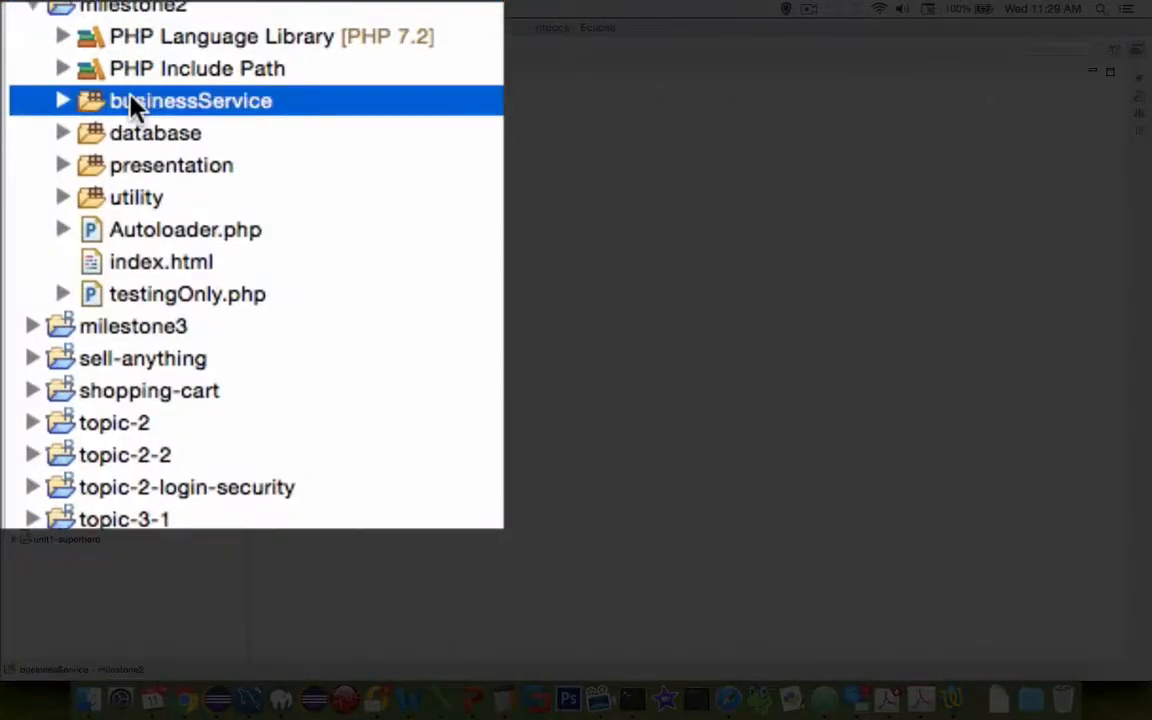
mouse_move(200, 113)
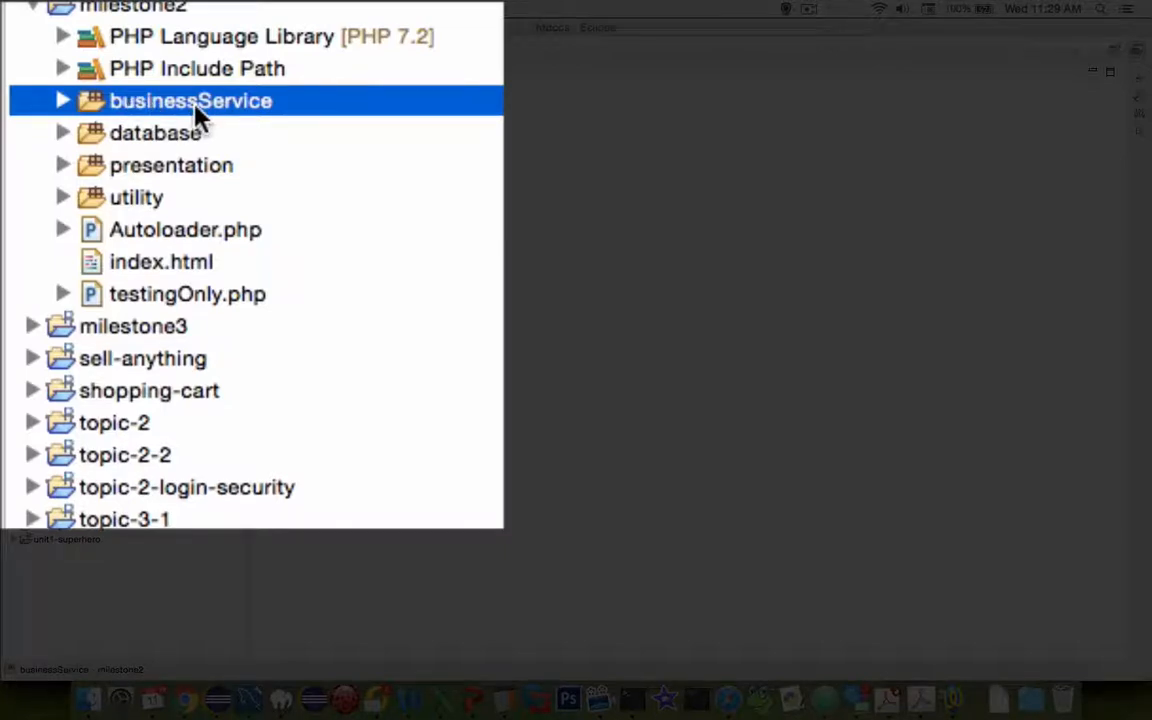
left_click(155, 133)
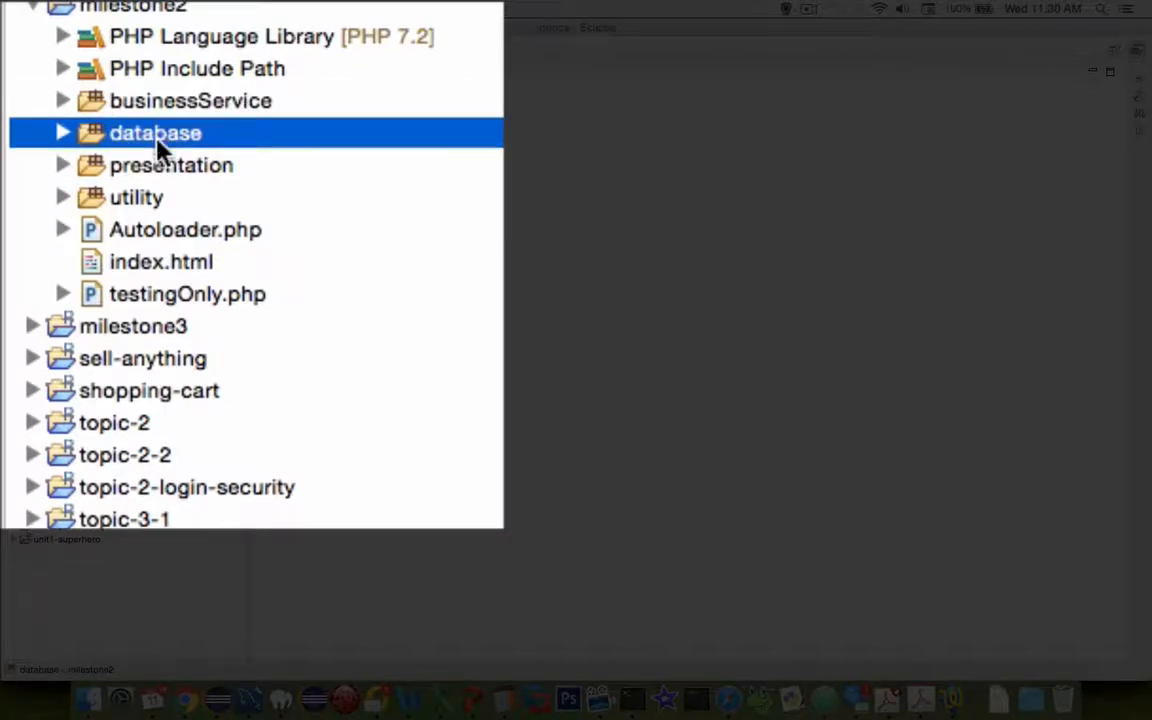
left_click(171, 165)
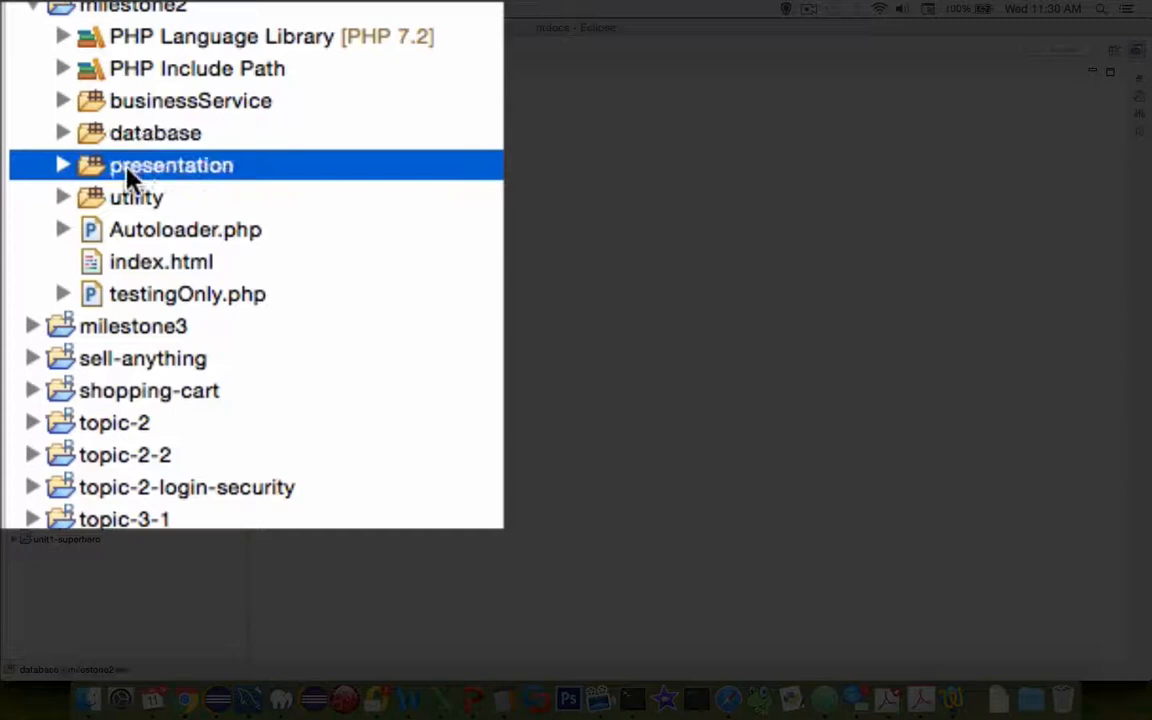
mouse_move(170, 178)
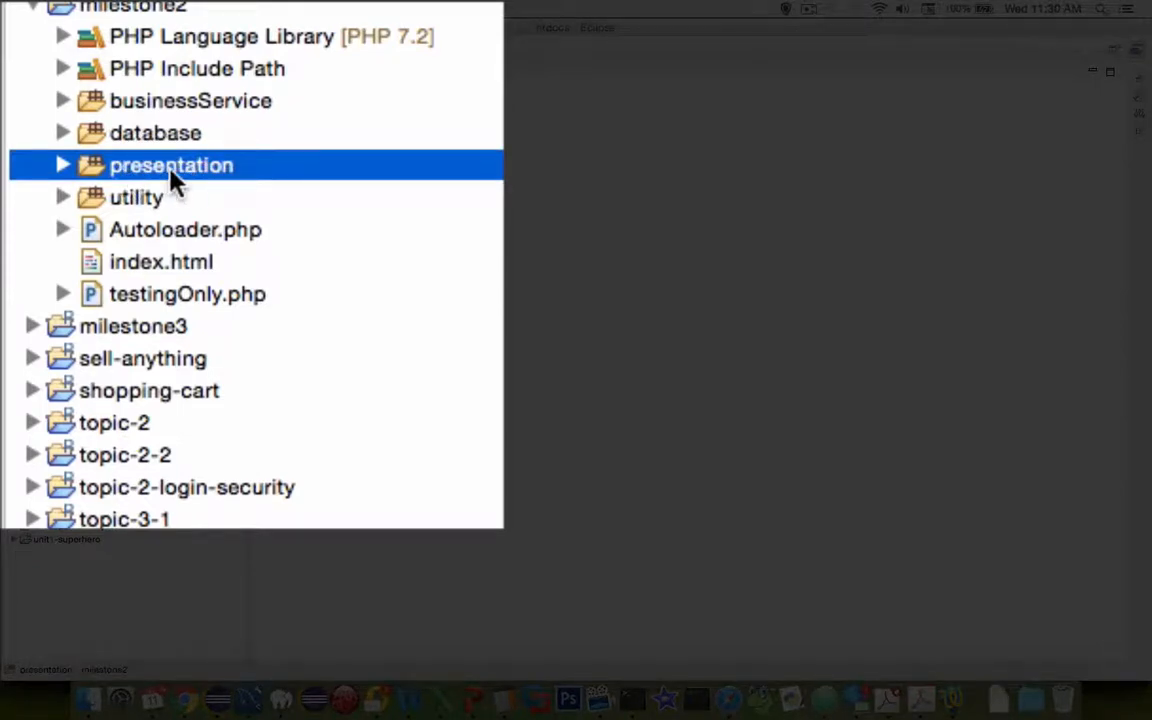
mouse_move(165, 190)
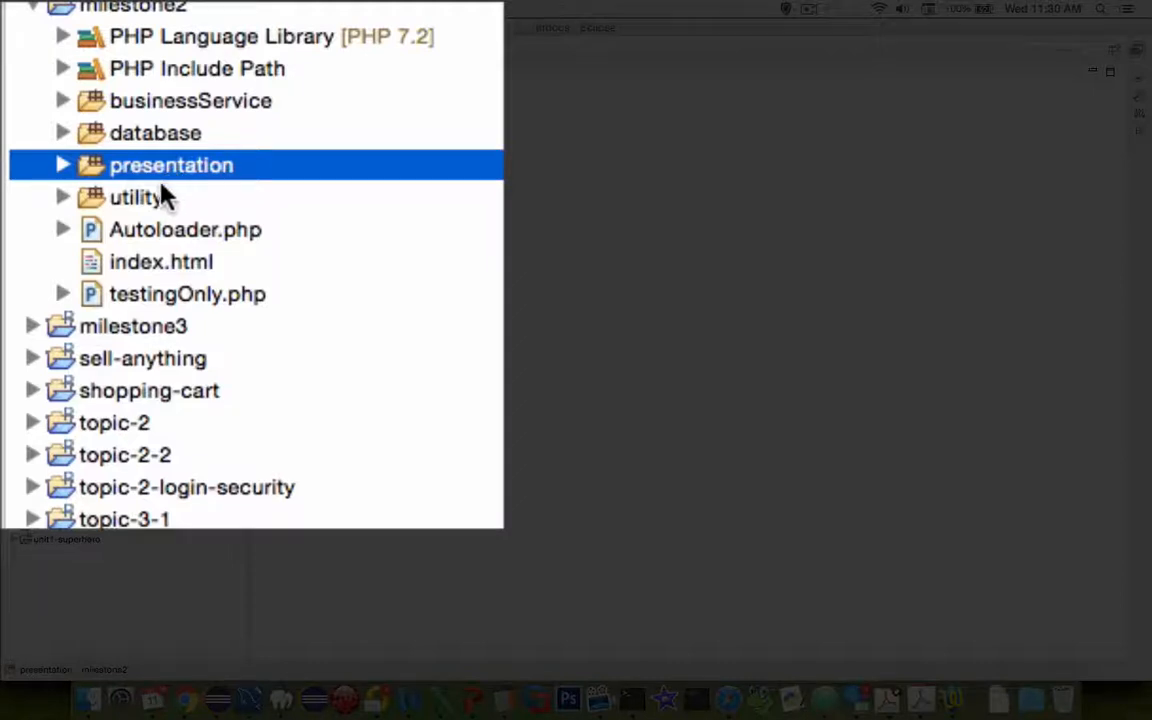
left_click(136, 197)
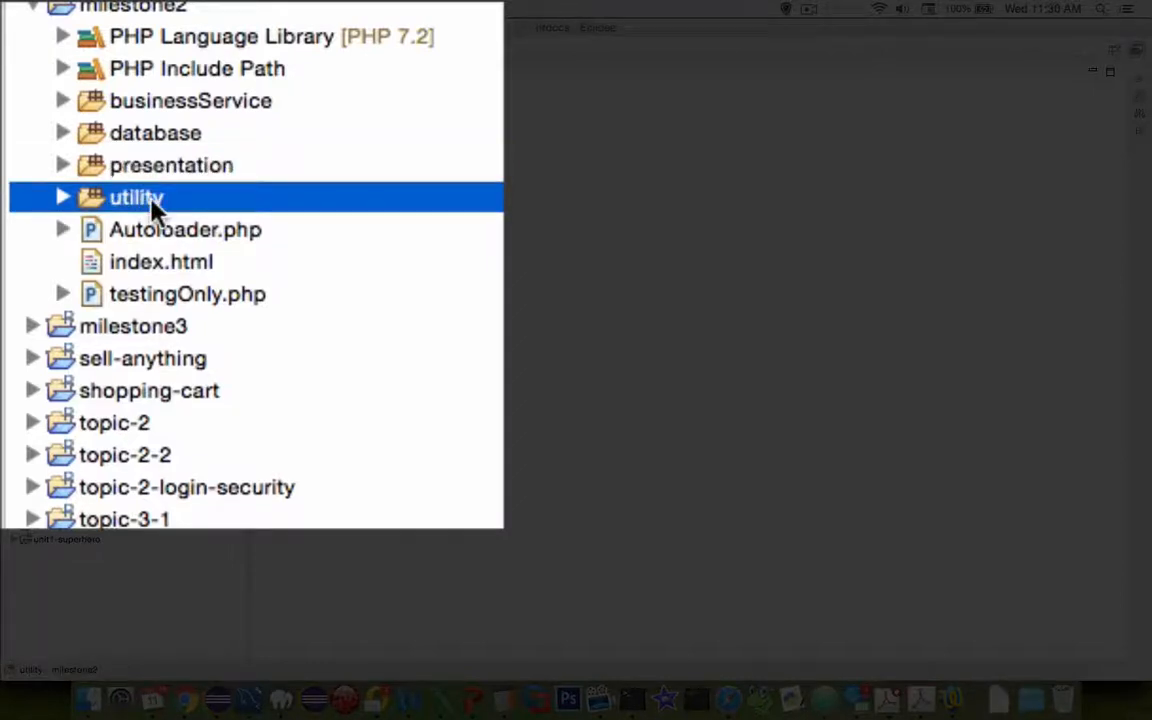
left_click(190, 100)
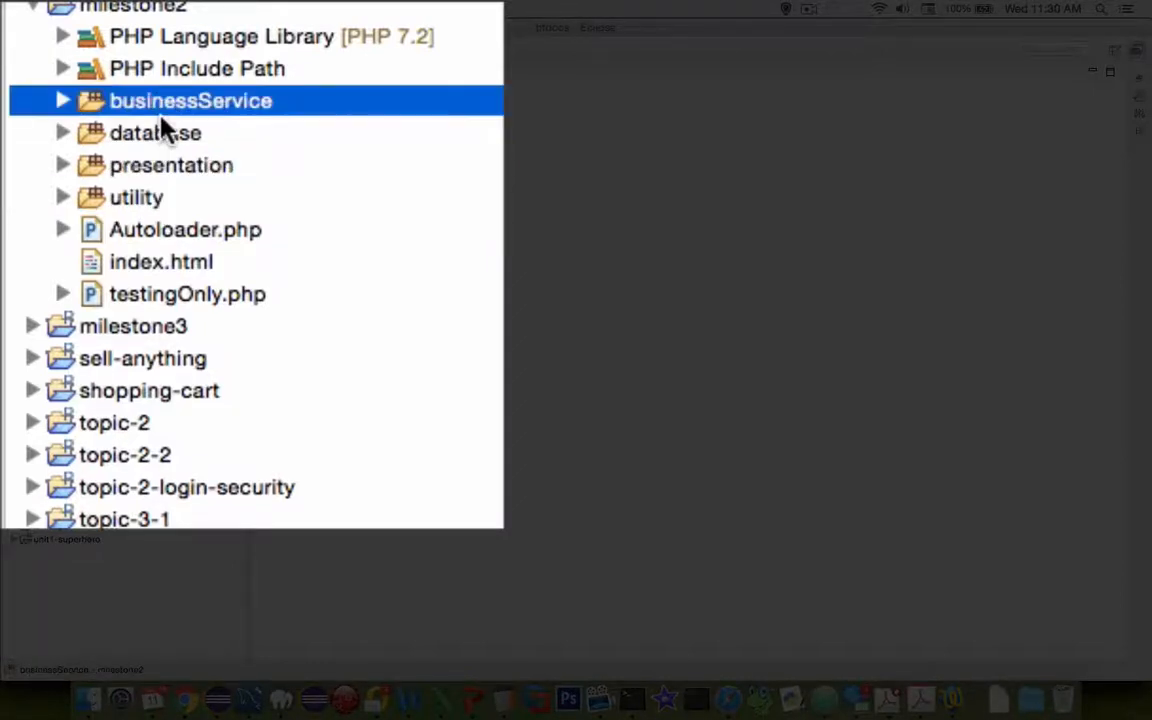
left_click(171, 165)
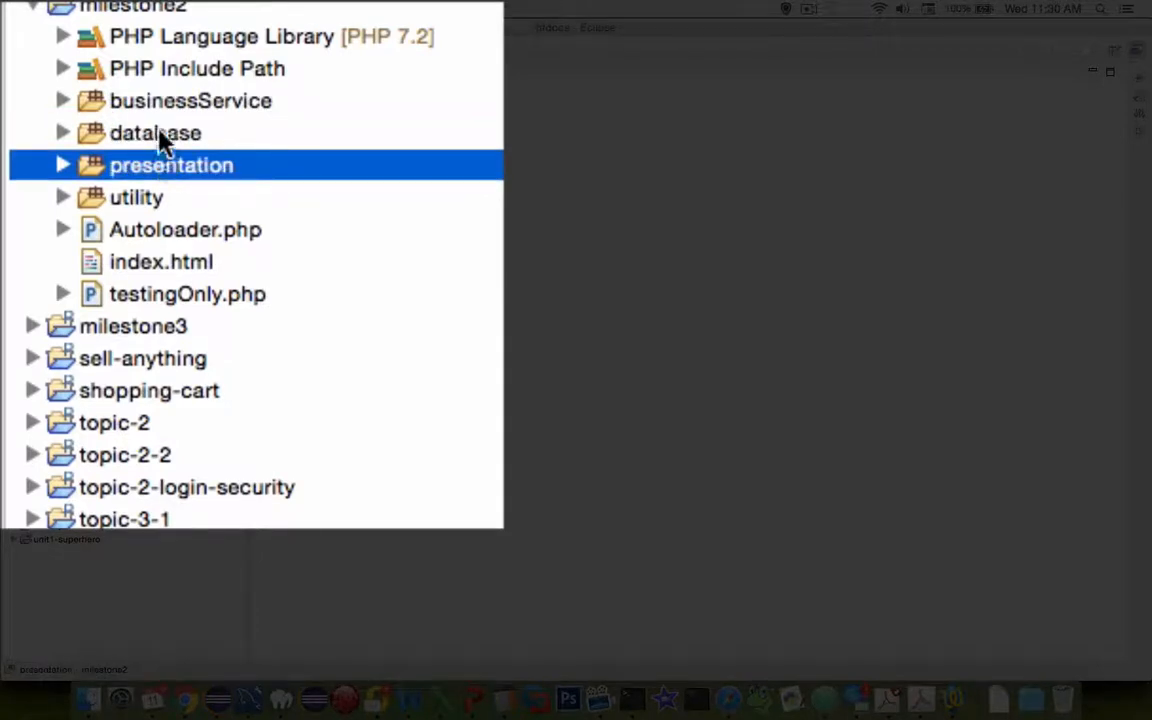
mouse_move(62, 133)
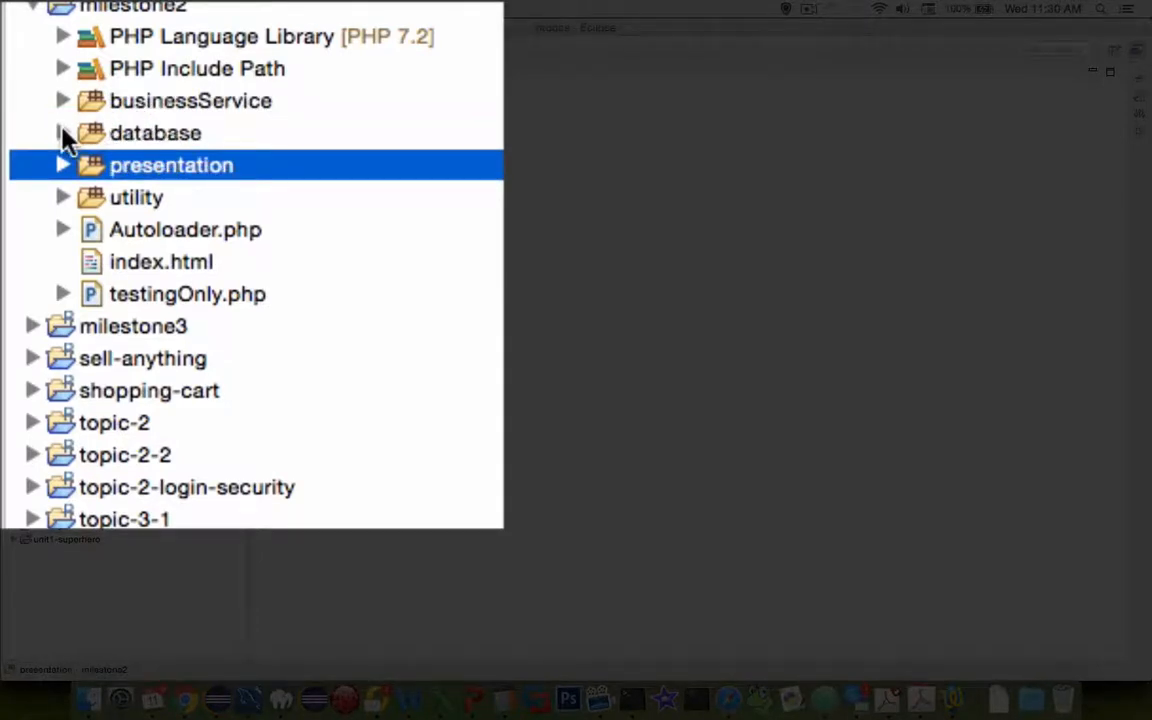
left_click(62, 133)
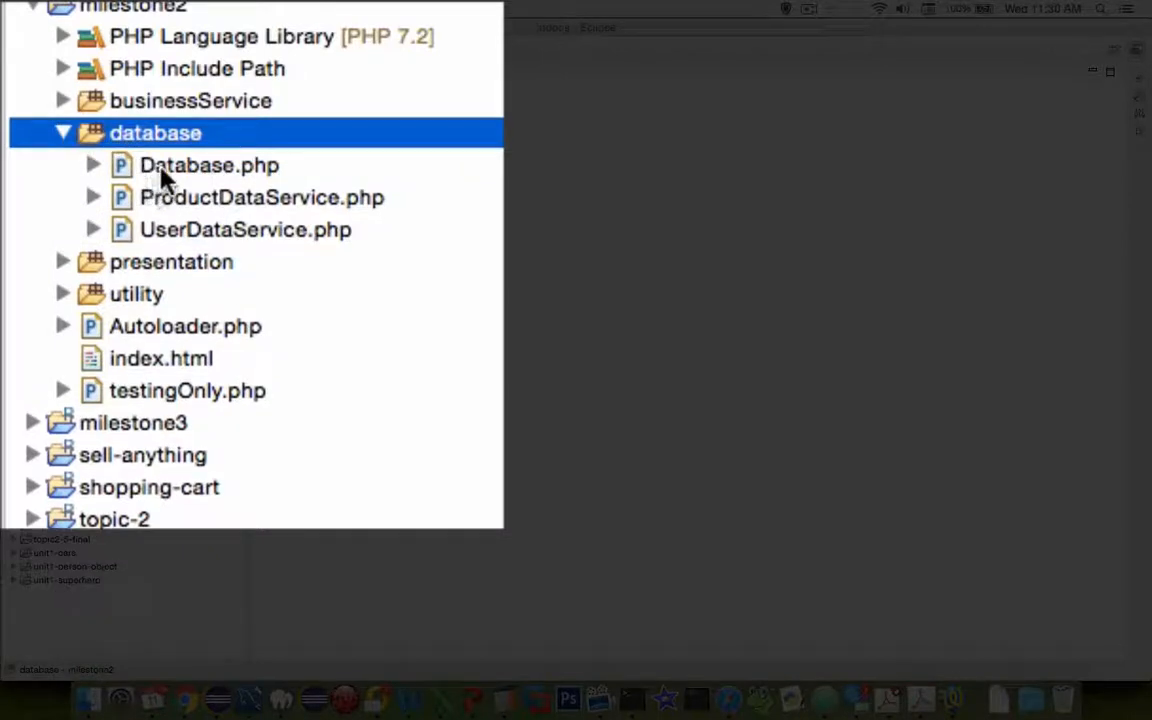
Step: Select and open Database.php, the database connection class
left_click(208, 165)
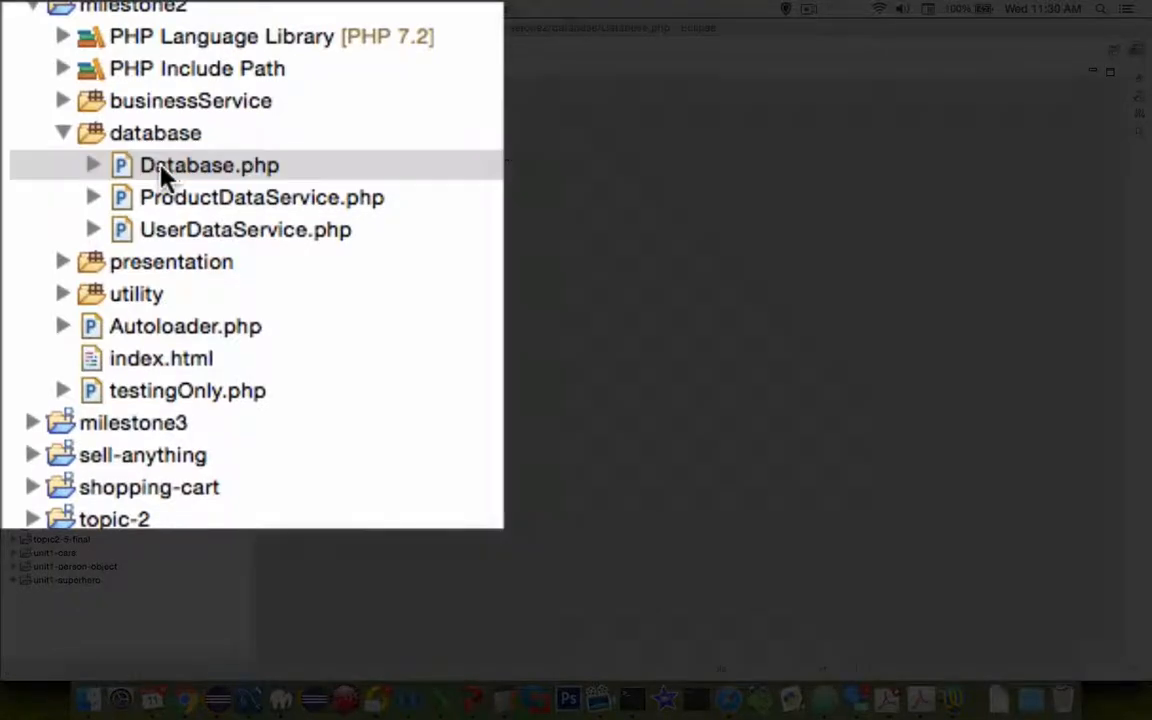
double_click(209, 165)
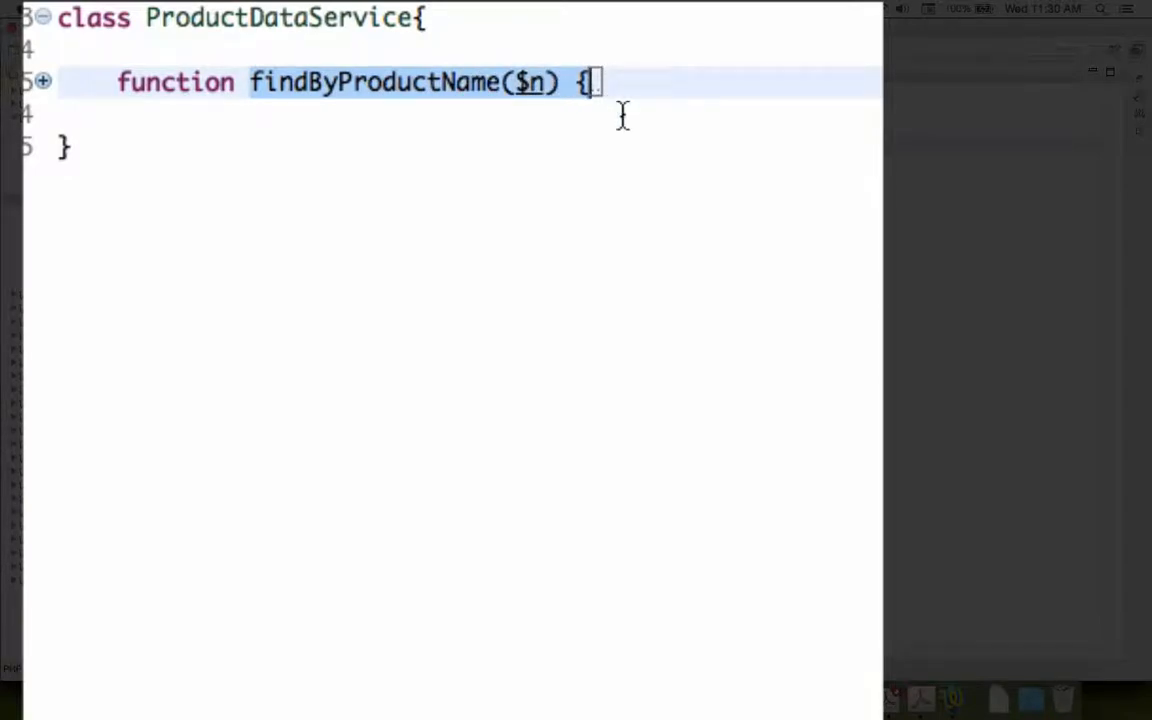
mouse_move(138, 128)
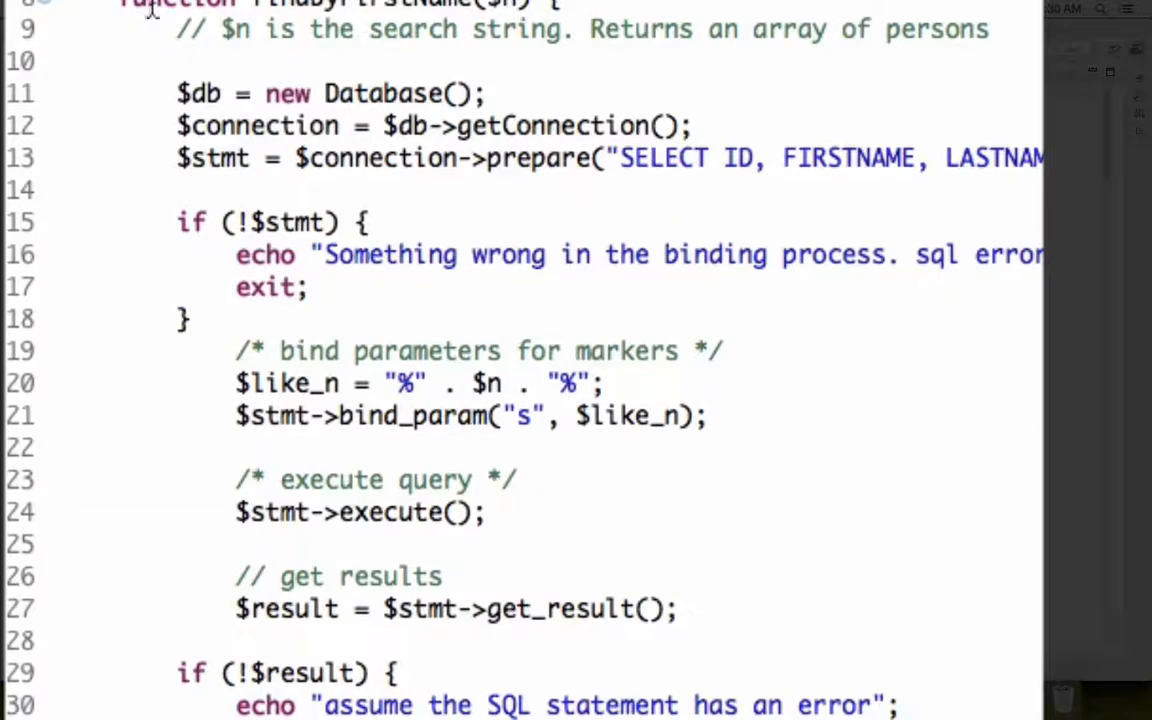
Step: Fold the findByLastName, findById and findByFirstNameWithAddress functions in UserDataService.php
scroll("down", 3)
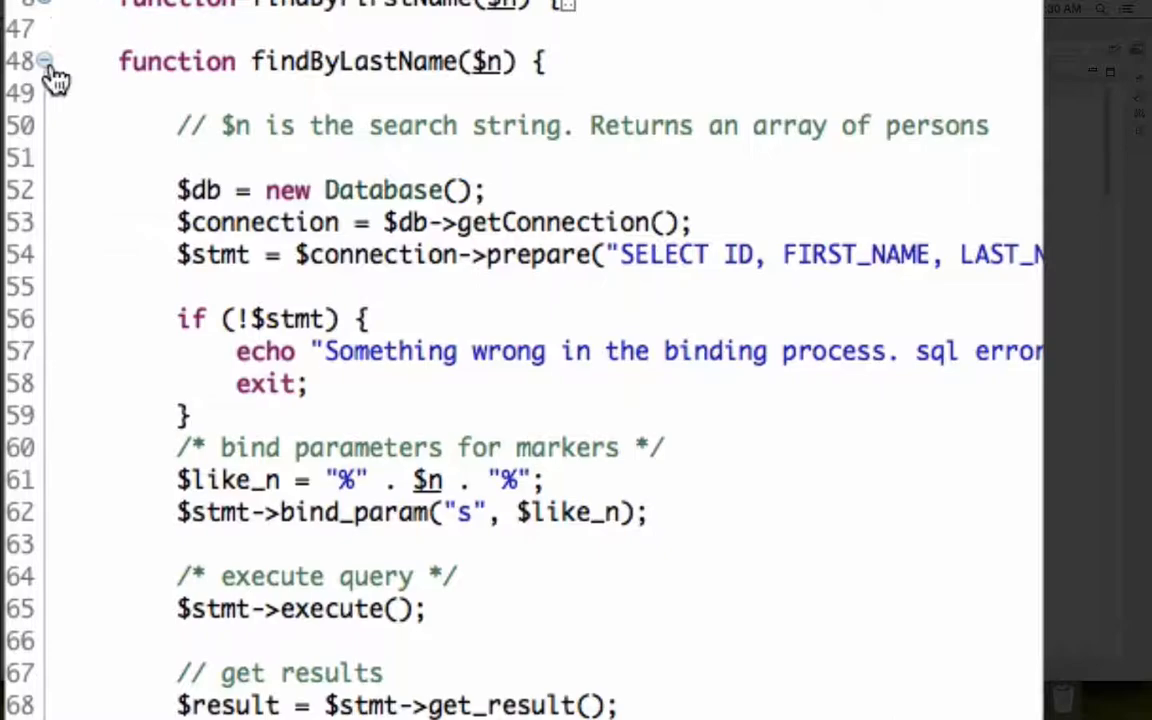
left_click(44, 60)
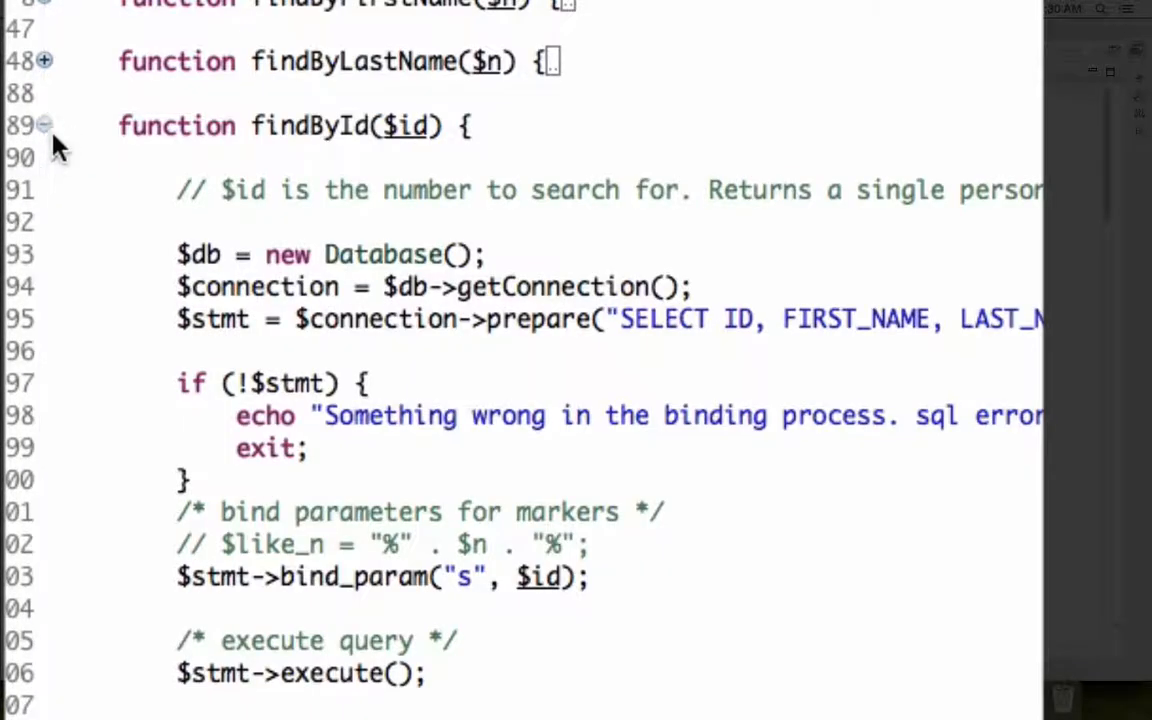
left_click(44, 124)
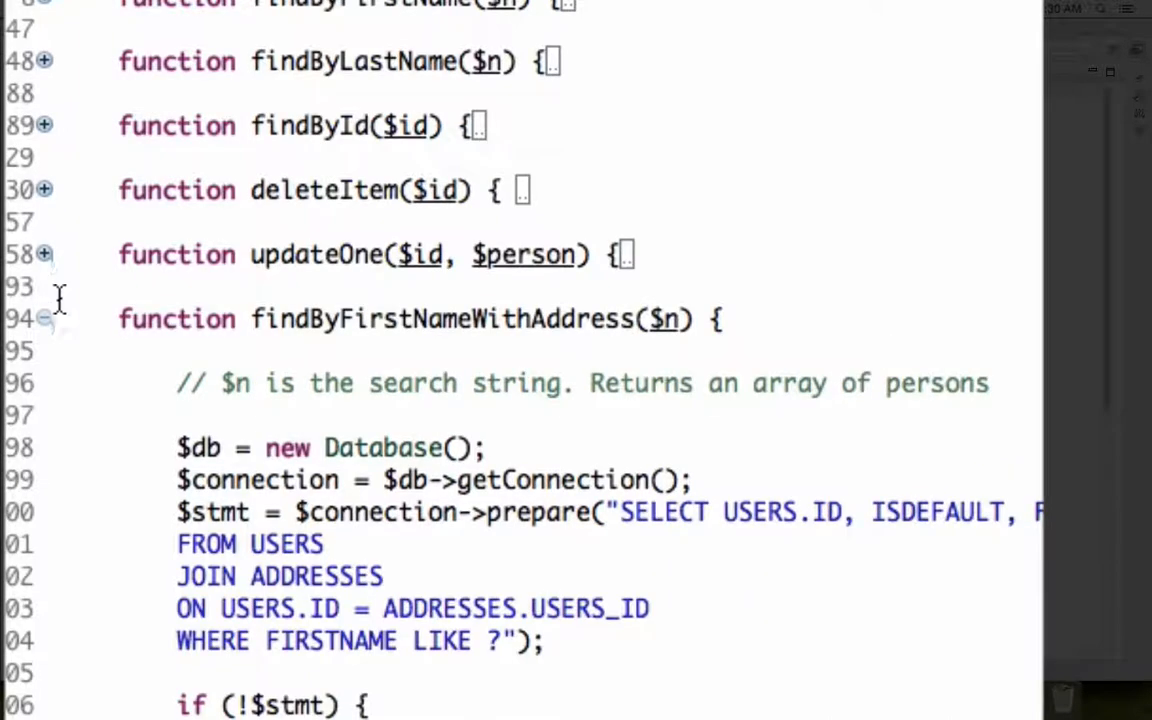
left_click(45, 318)
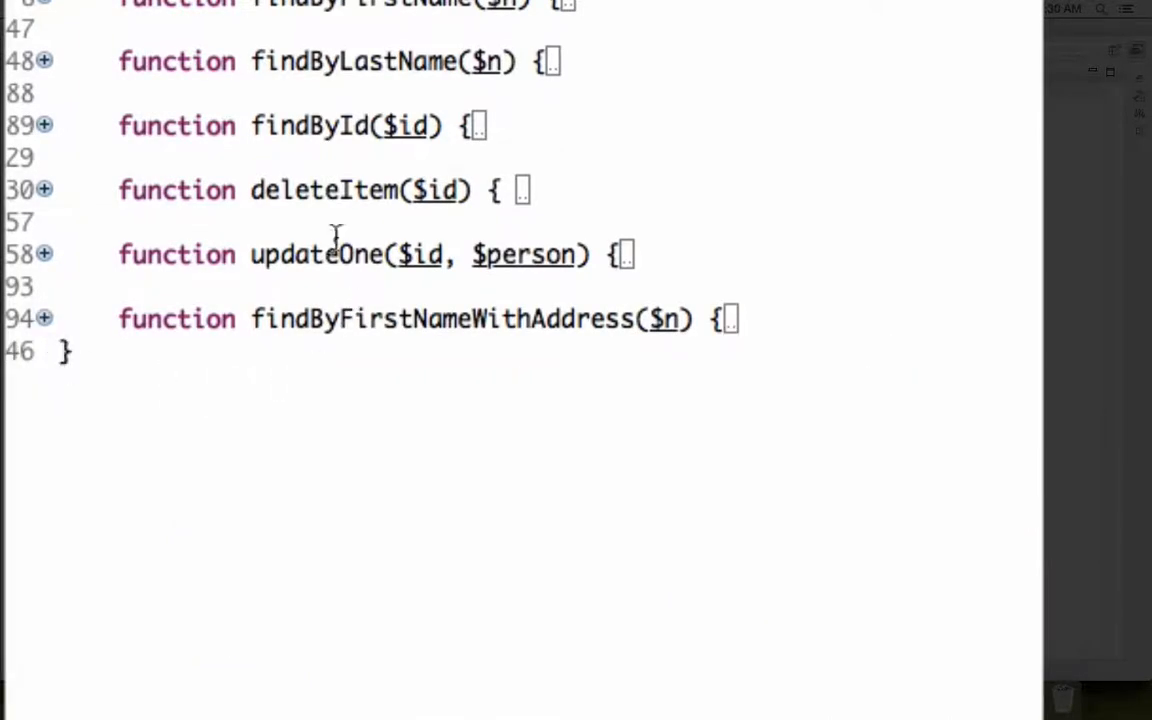
mouse_move(387, 318)
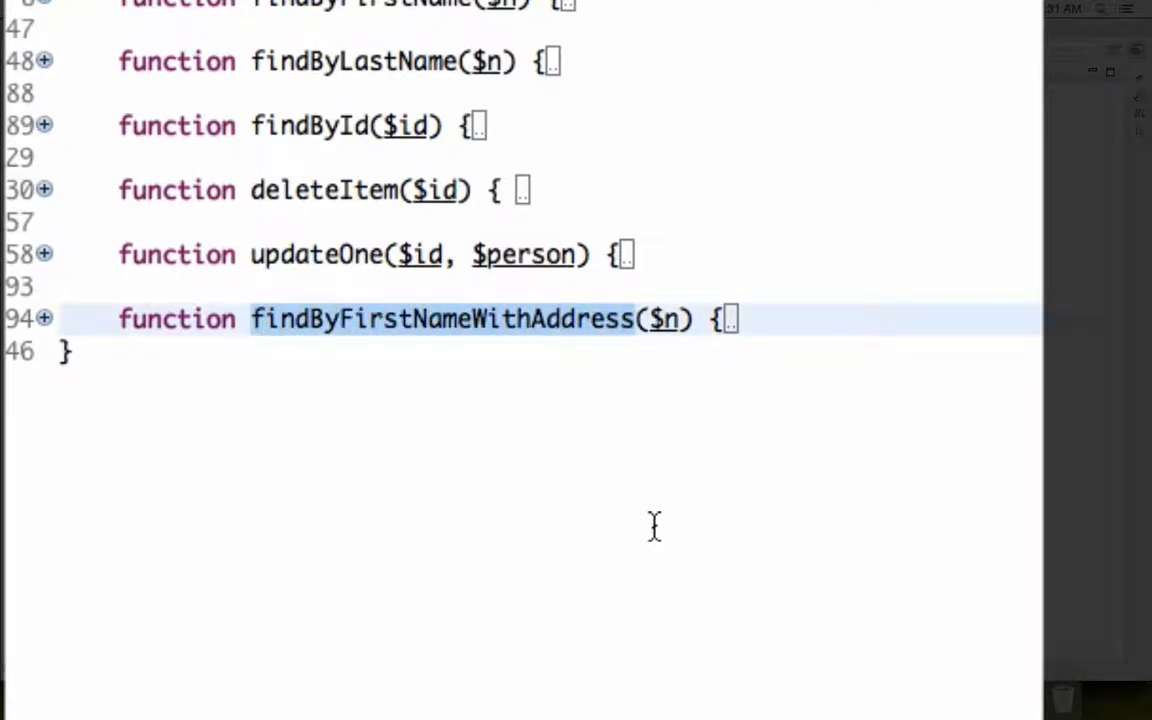
mouse_move(570, 360)
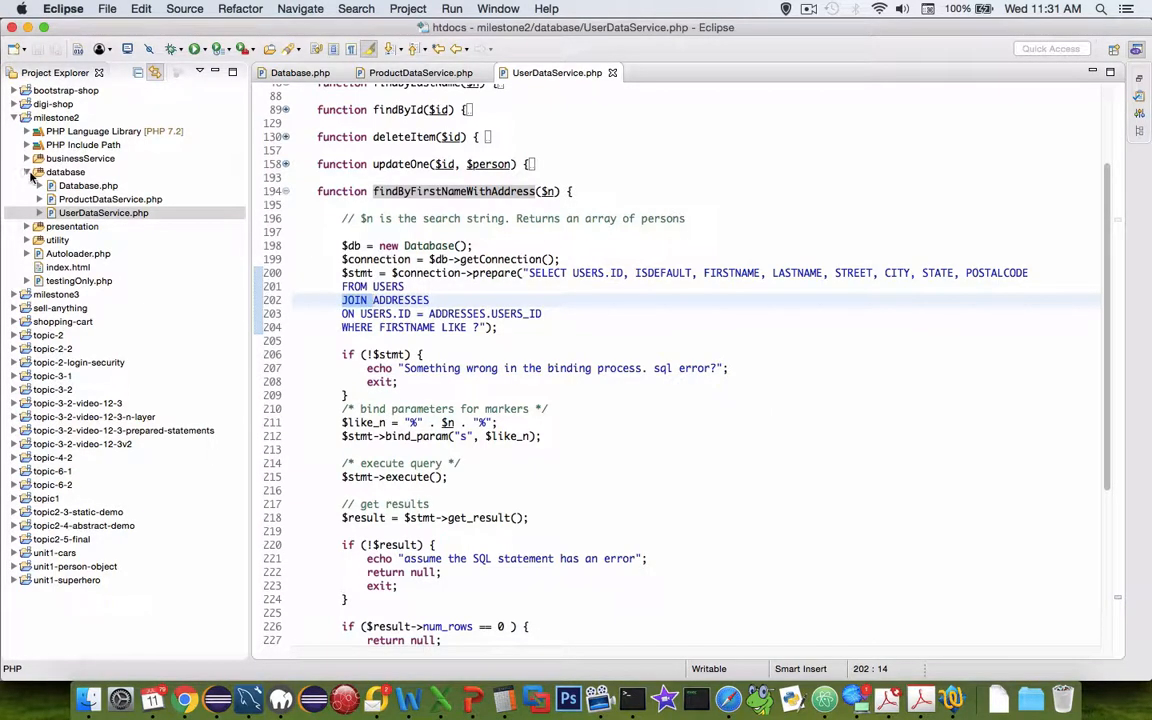
Step: Collapse database, expand businessService/model, and point out Order, OrderNote and Person
left_click(65, 172)
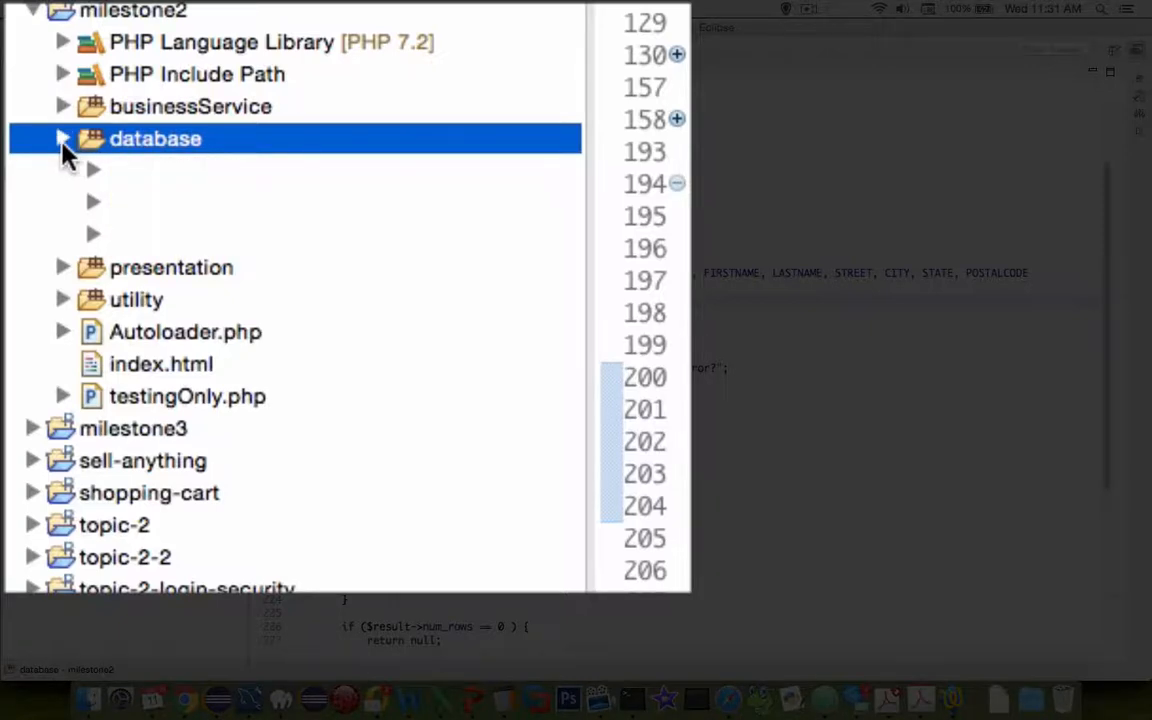
left_click(62, 138)
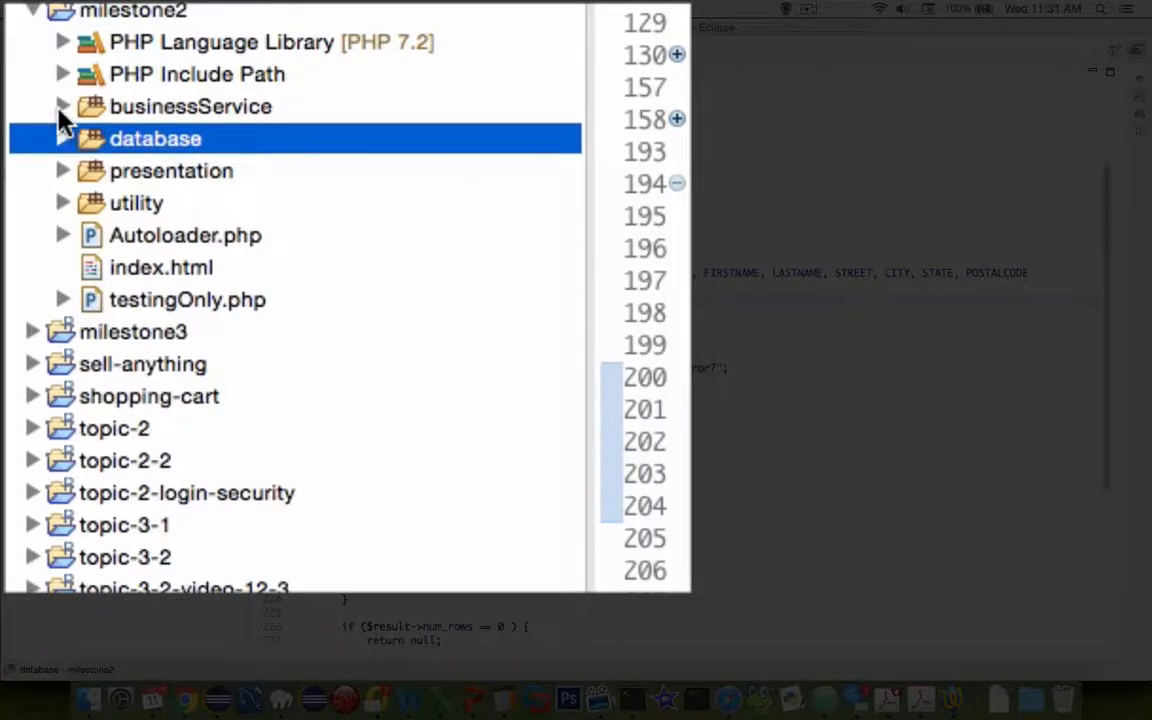
left_click(62, 106)
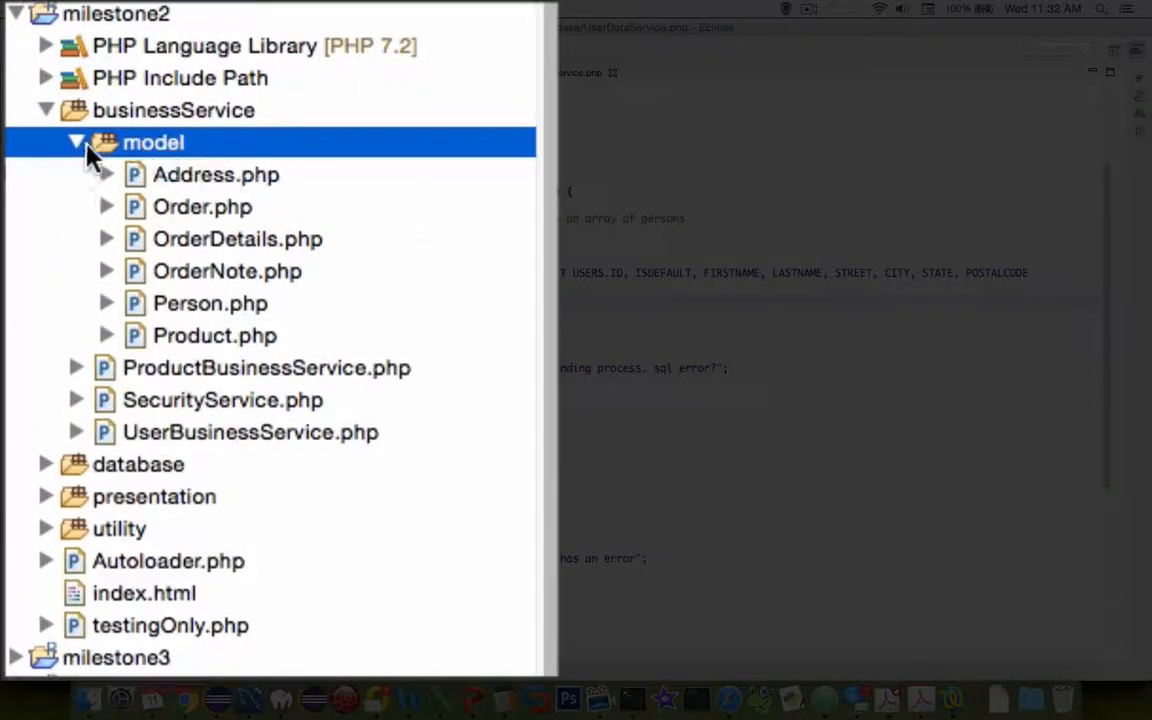
left_click(202, 207)
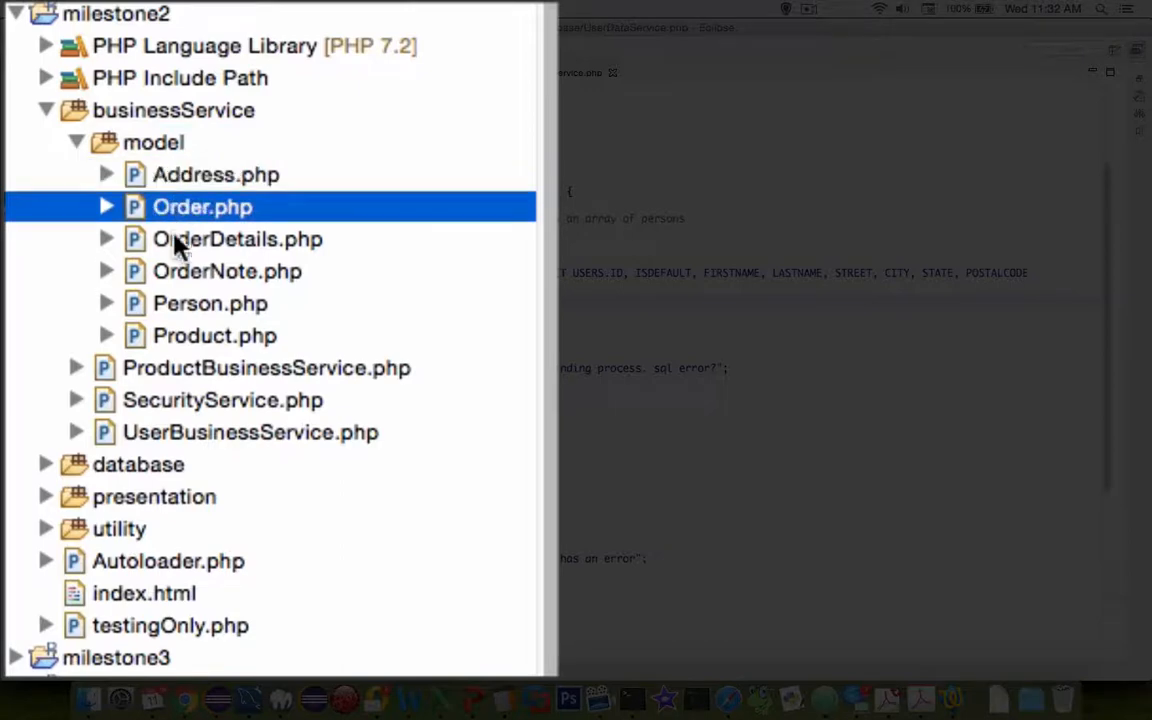
left_click(227, 271)
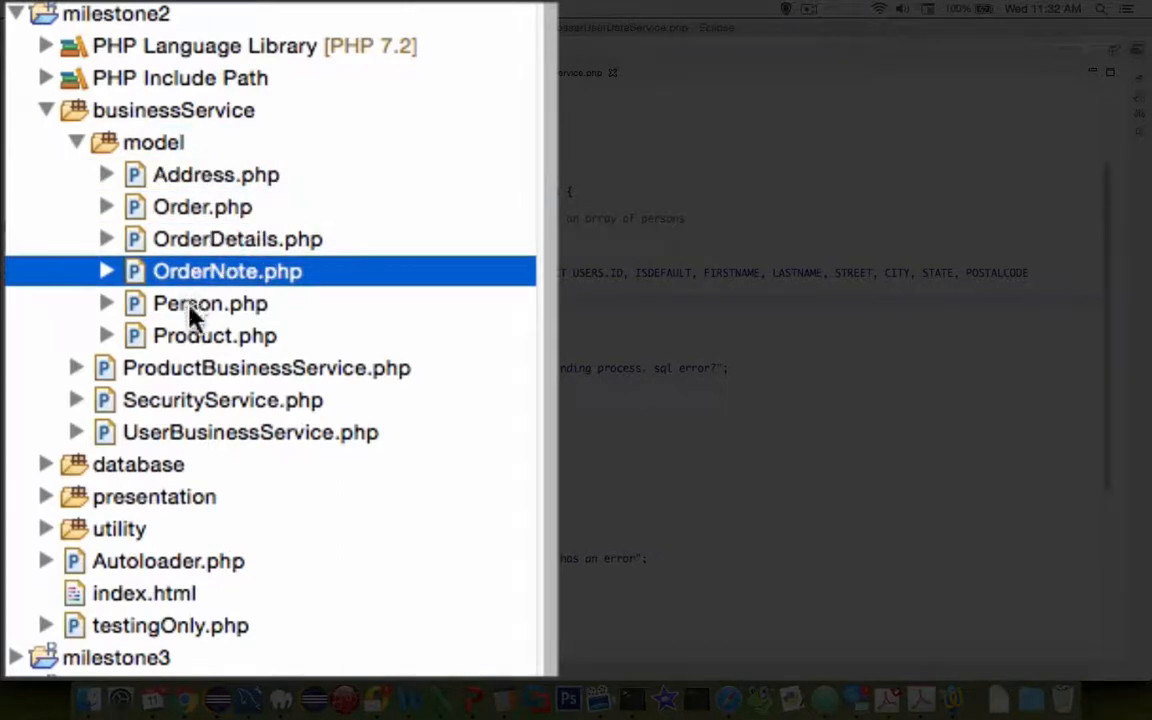
left_click(210, 303)
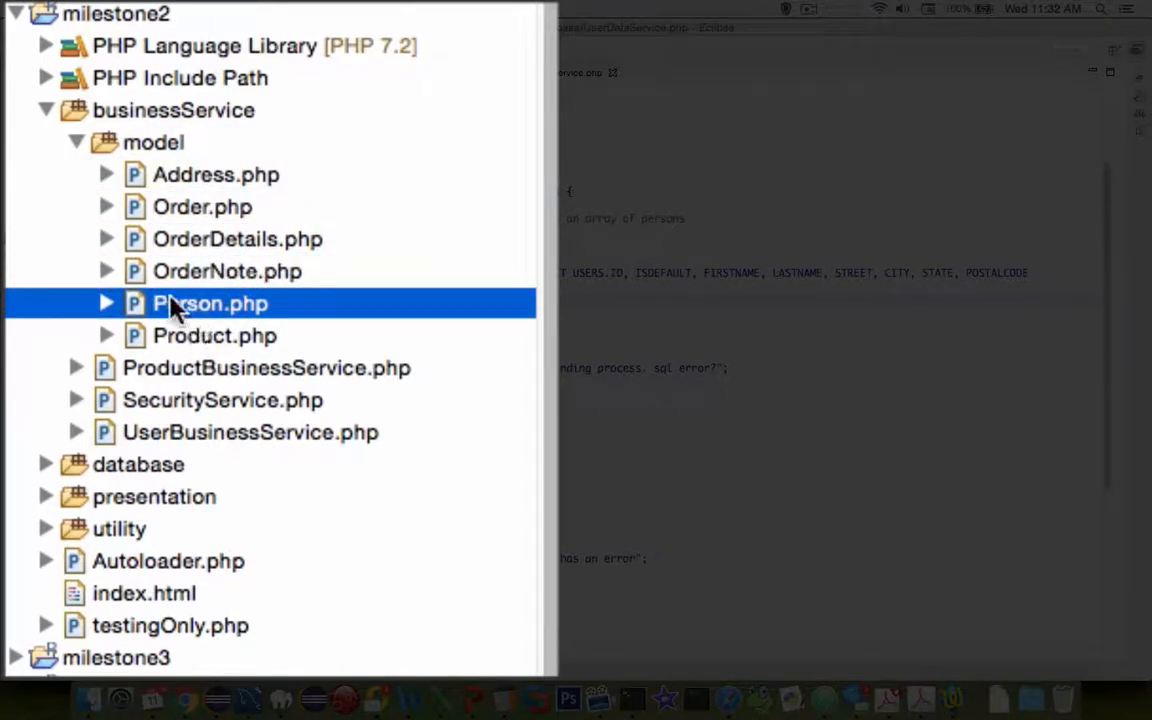
Step: Open the Person model class and scroll through its code
double_click(210, 303)
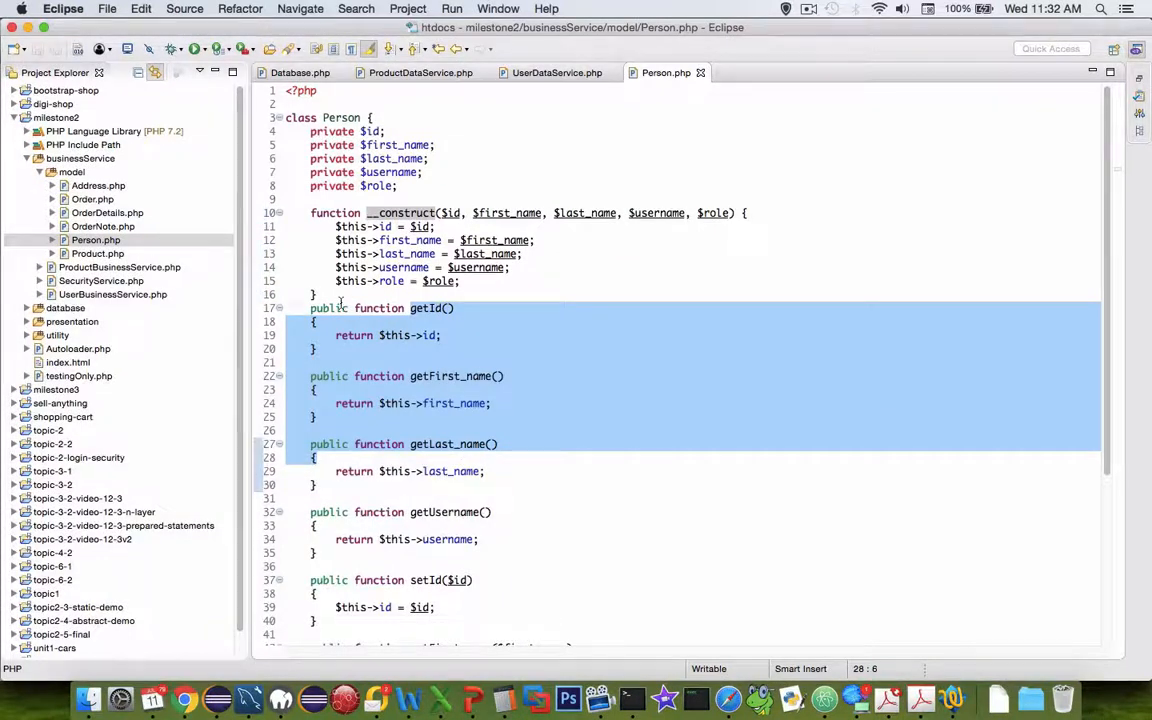
scroll("down", 3)
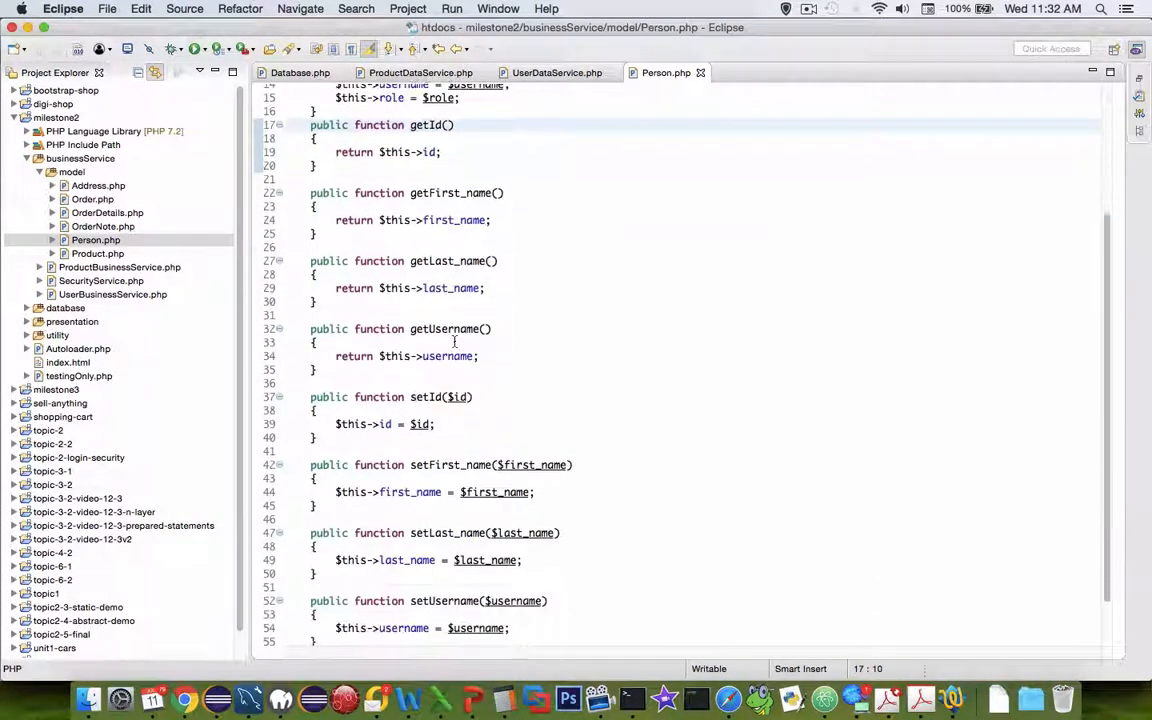
scroll("up", 3)
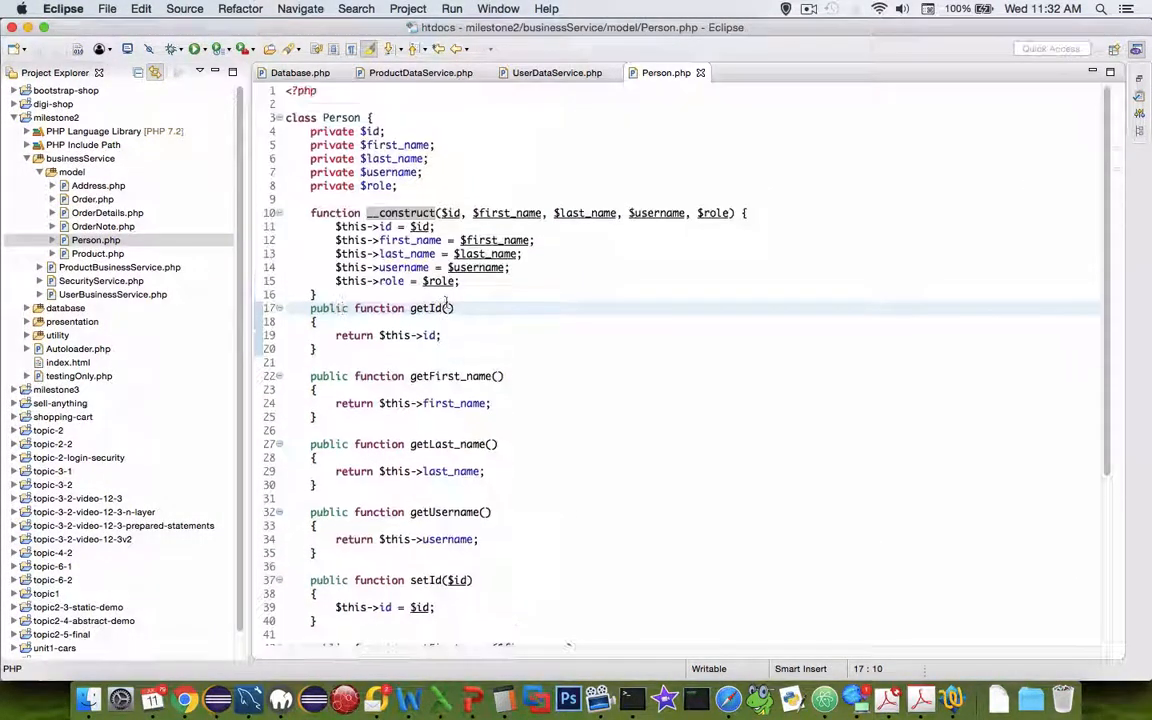
Step: Select and open Product.php to show the Product model class
left_click(97, 253)
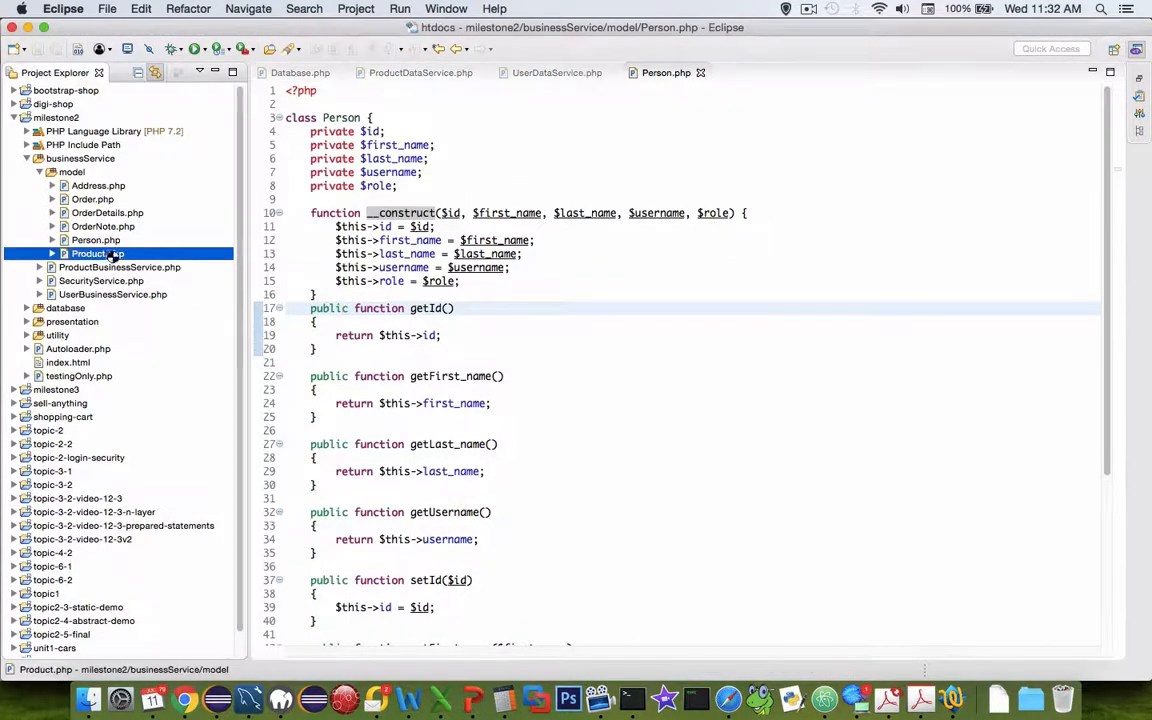
double_click(96, 253)
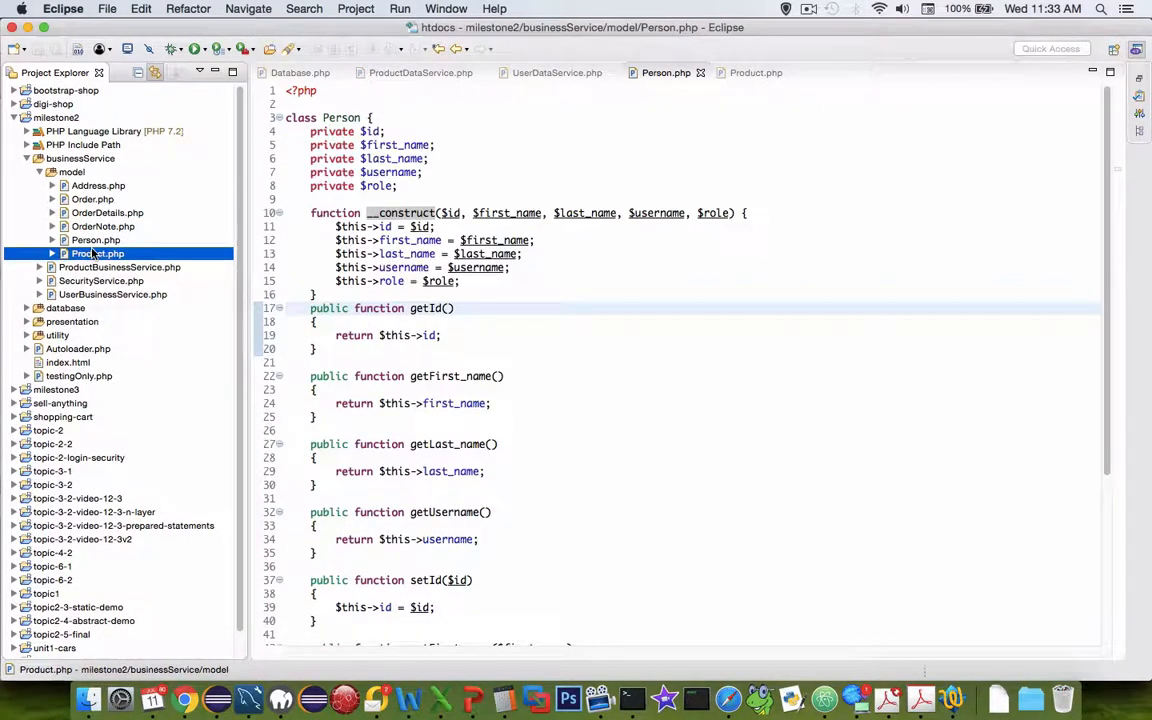
left_click(755, 72)
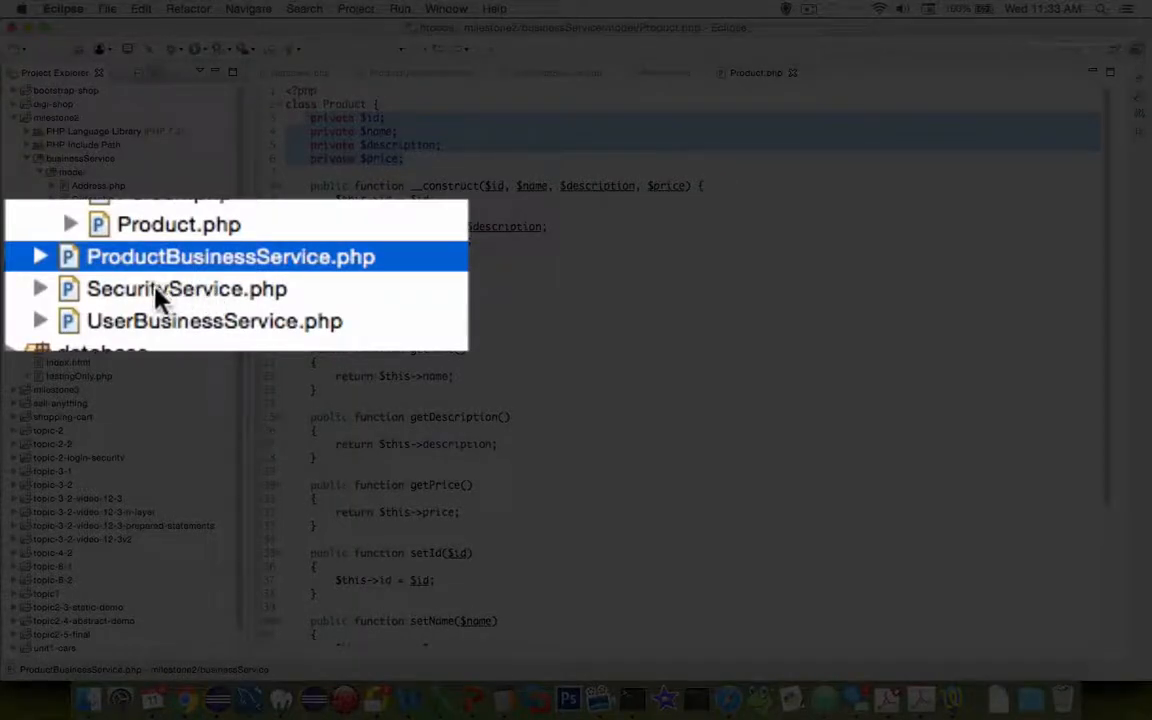
Step: Open UserBusinessService.php from Project Explorer
left_click(214, 321)
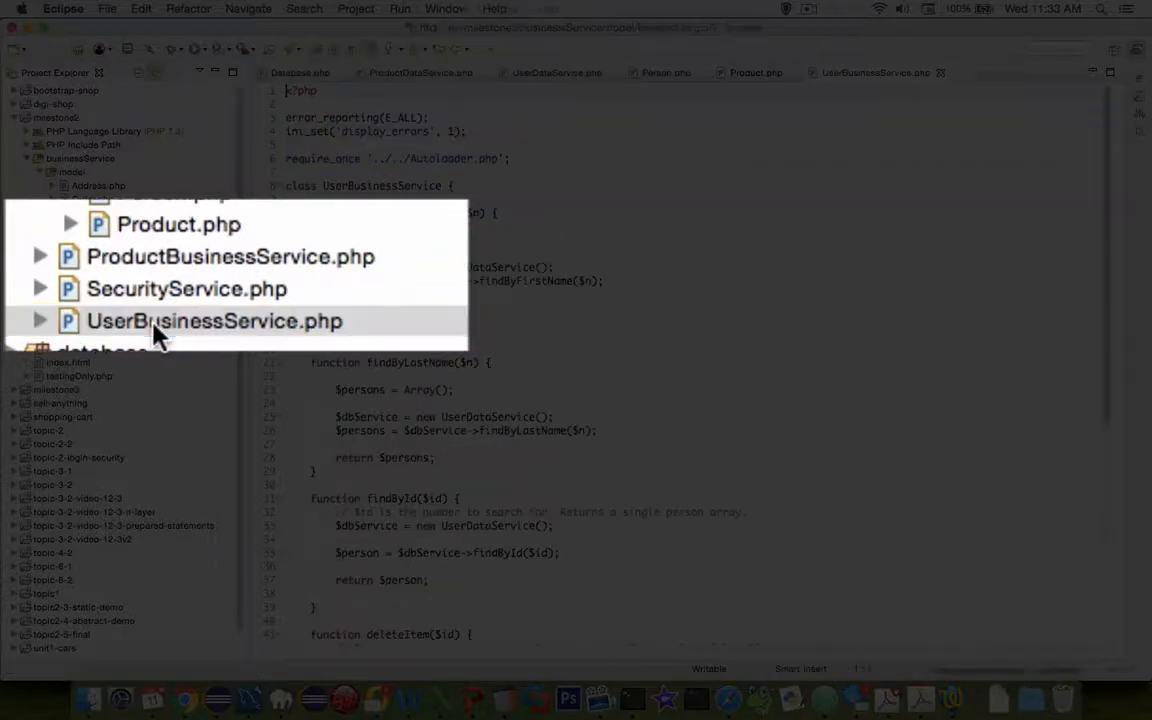
left_click(214, 321)
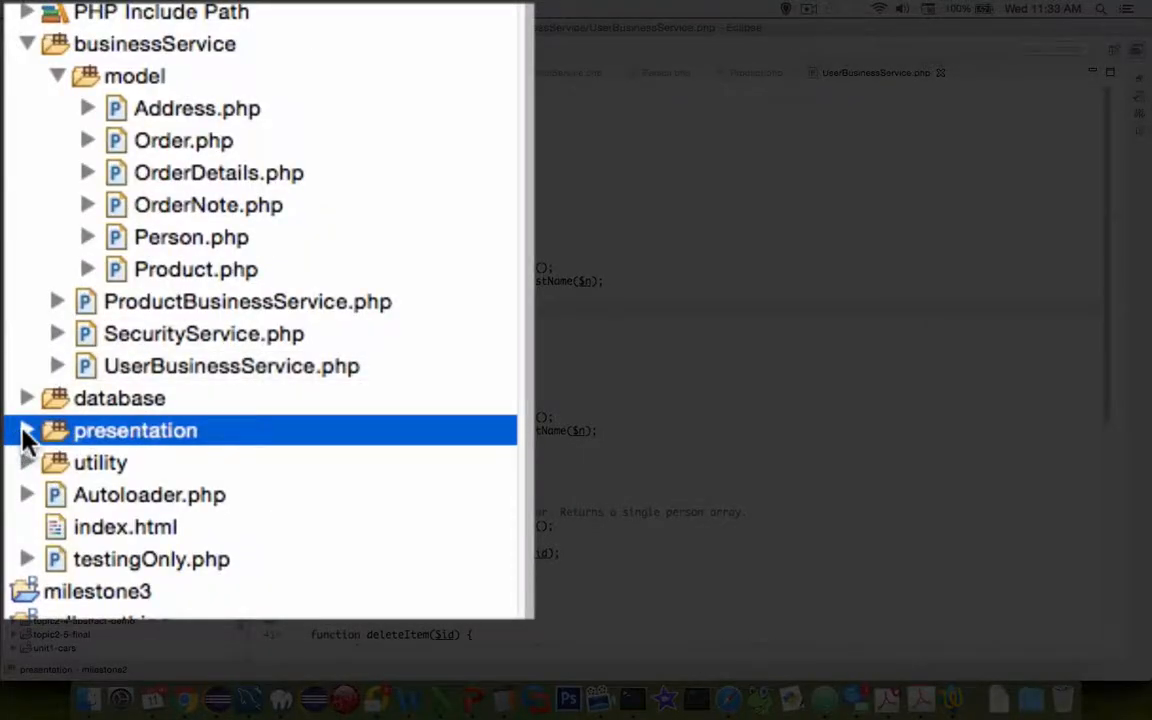
Step: Expand the presentation folder and open the login.html view
left_click(27, 430)
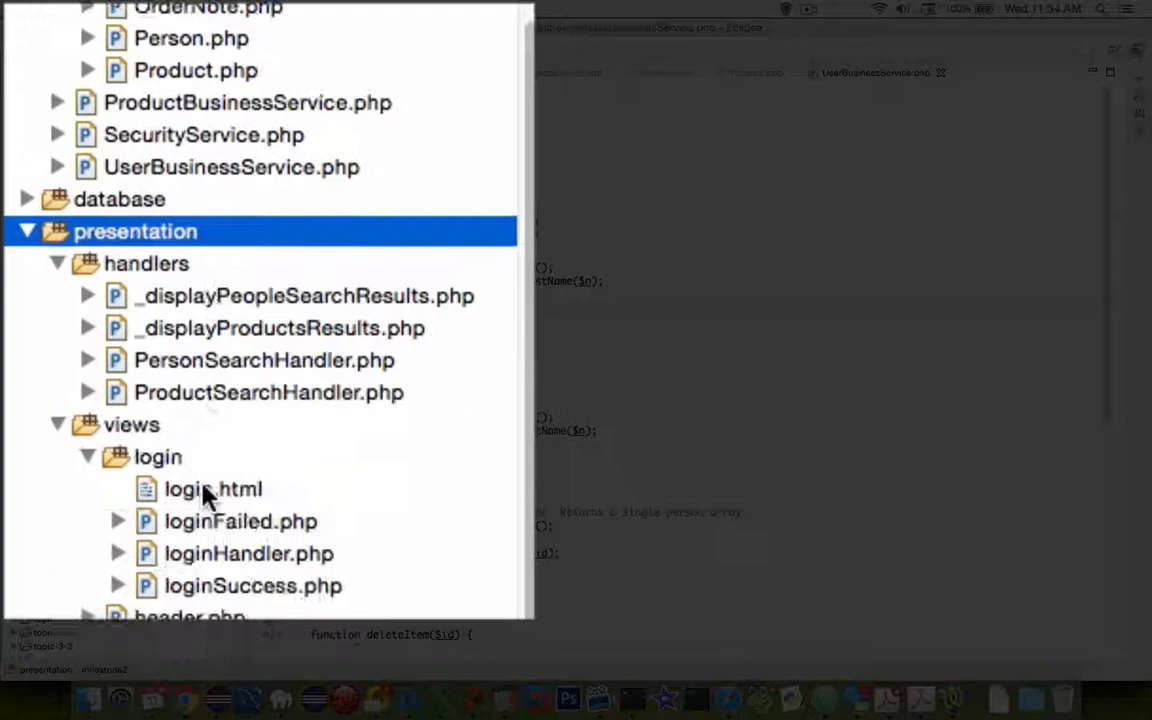
scroll("down", 3)
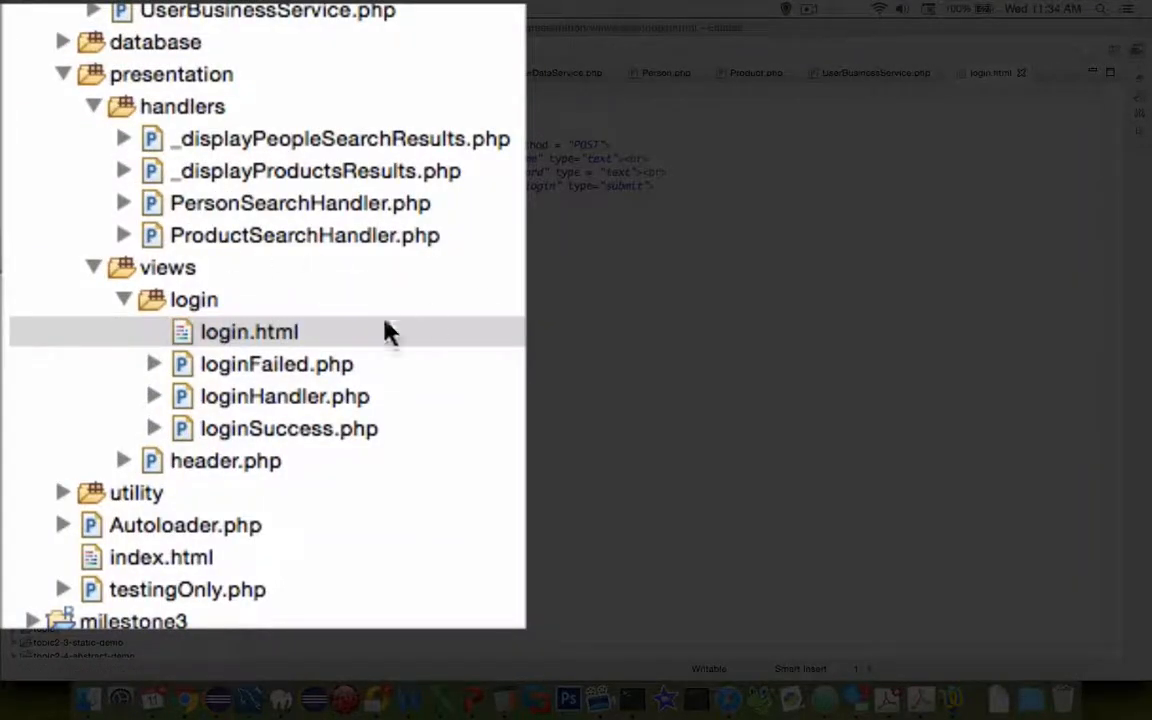
double_click(276, 364)
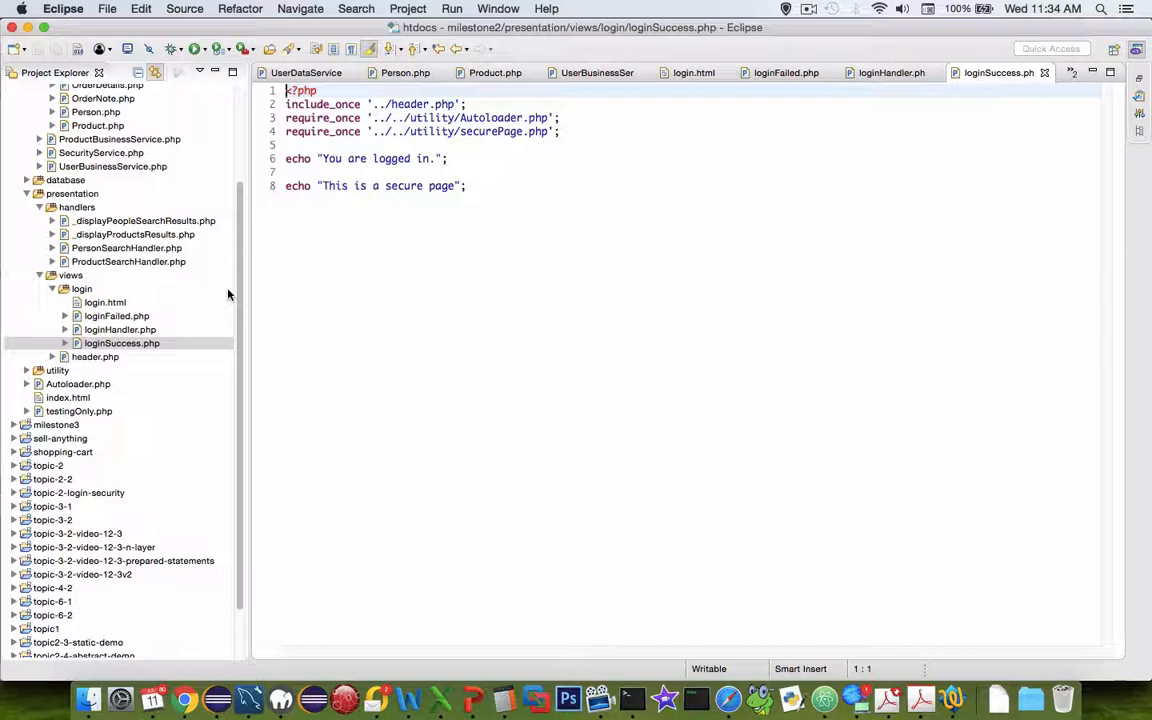
left_click(405, 131)
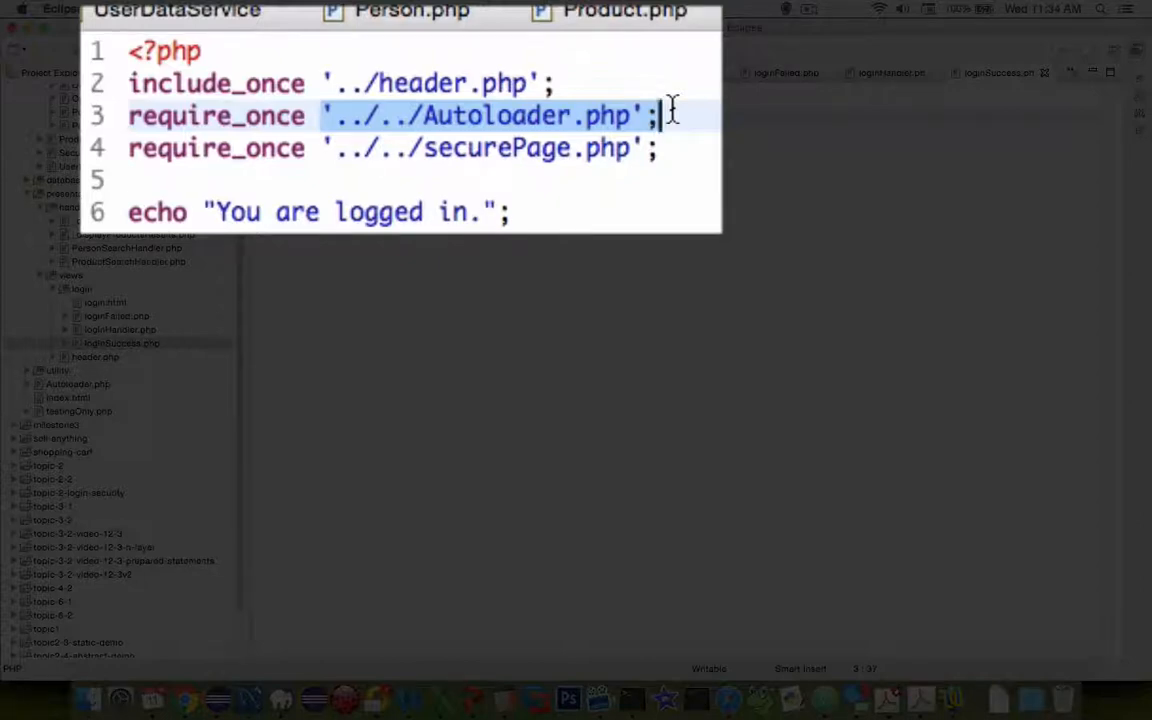
Step: Mark the Autoloader relative path and select the views and presentation folders
left_click(350, 115)
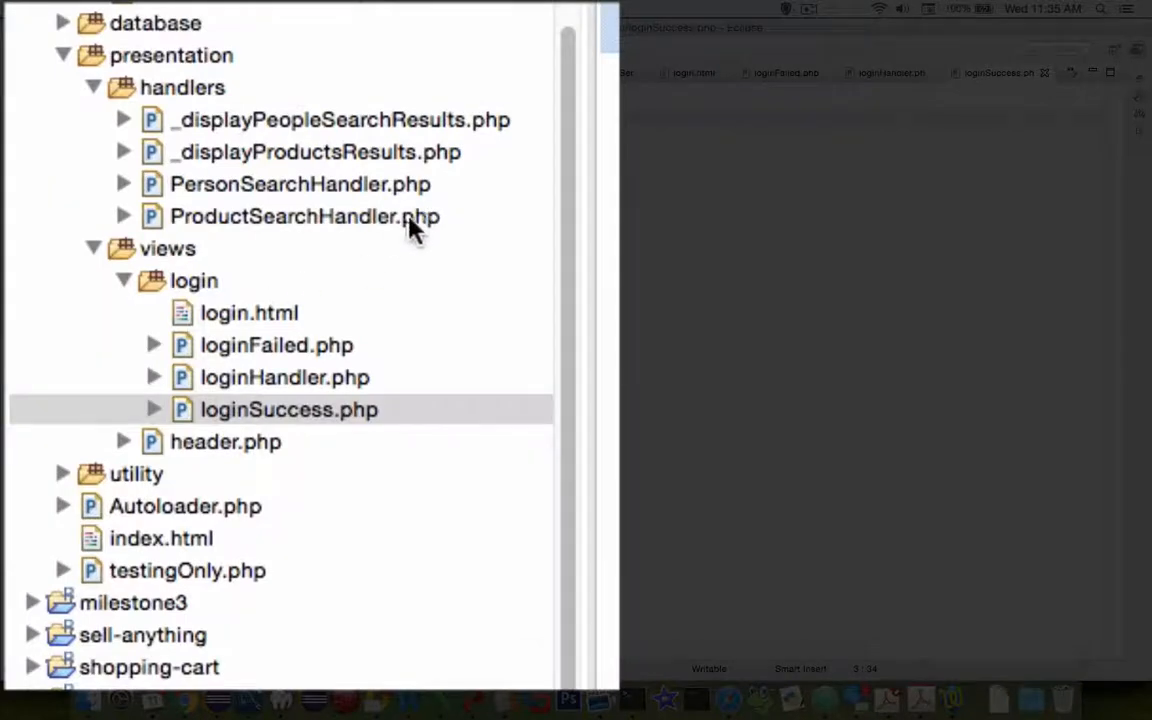
mouse_move(230, 409)
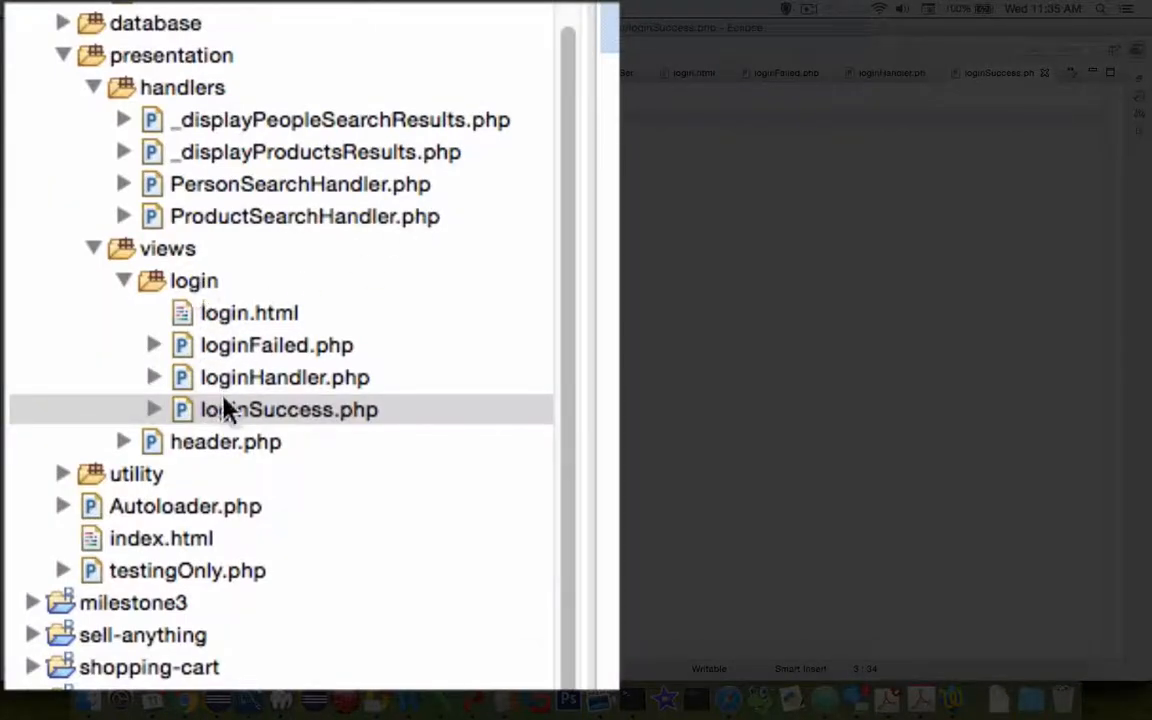
left_click(167, 248)
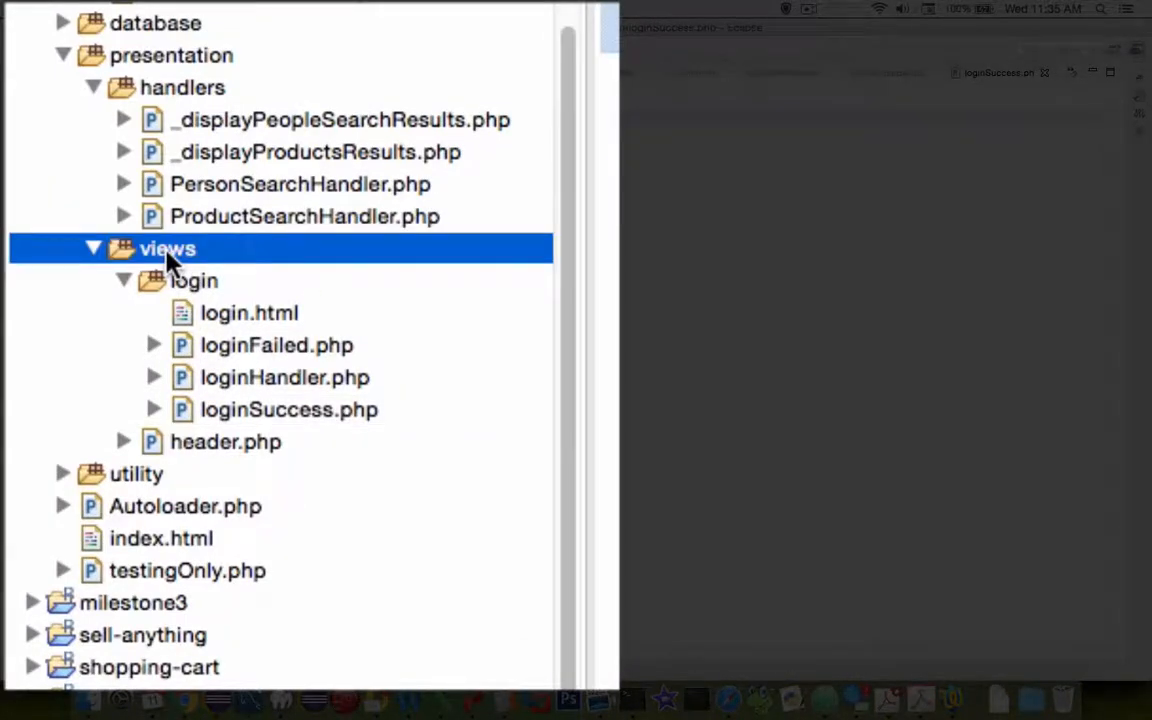
left_click(171, 55)
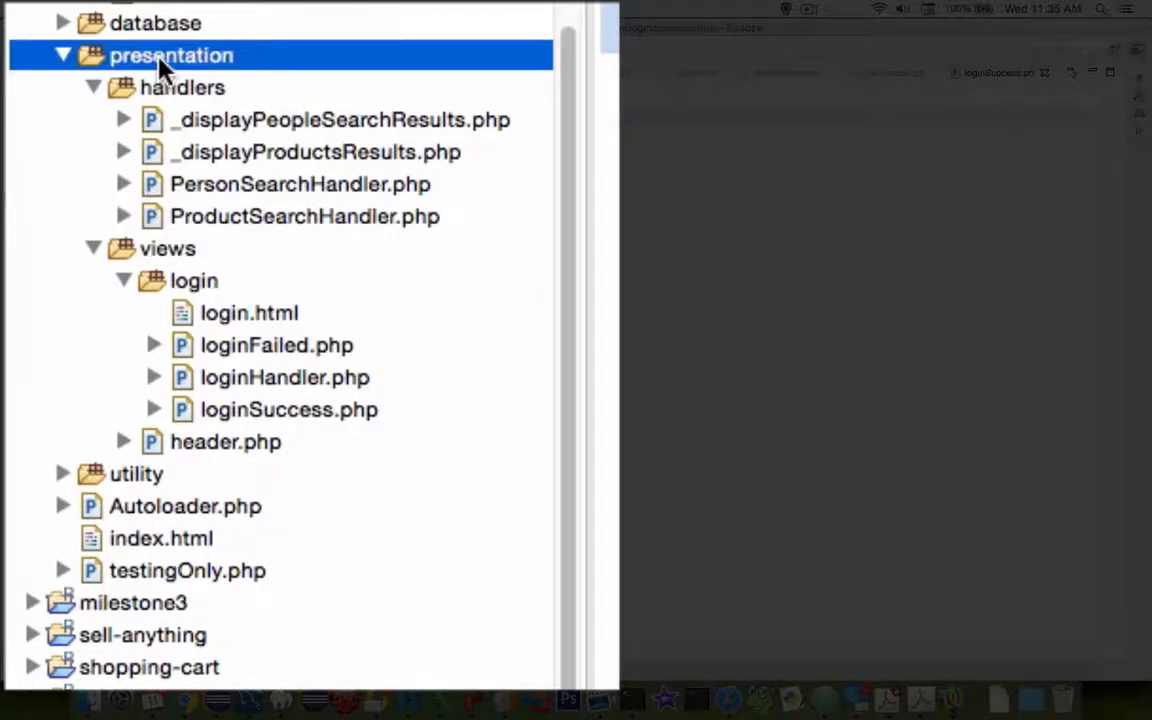
mouse_move(138, 512)
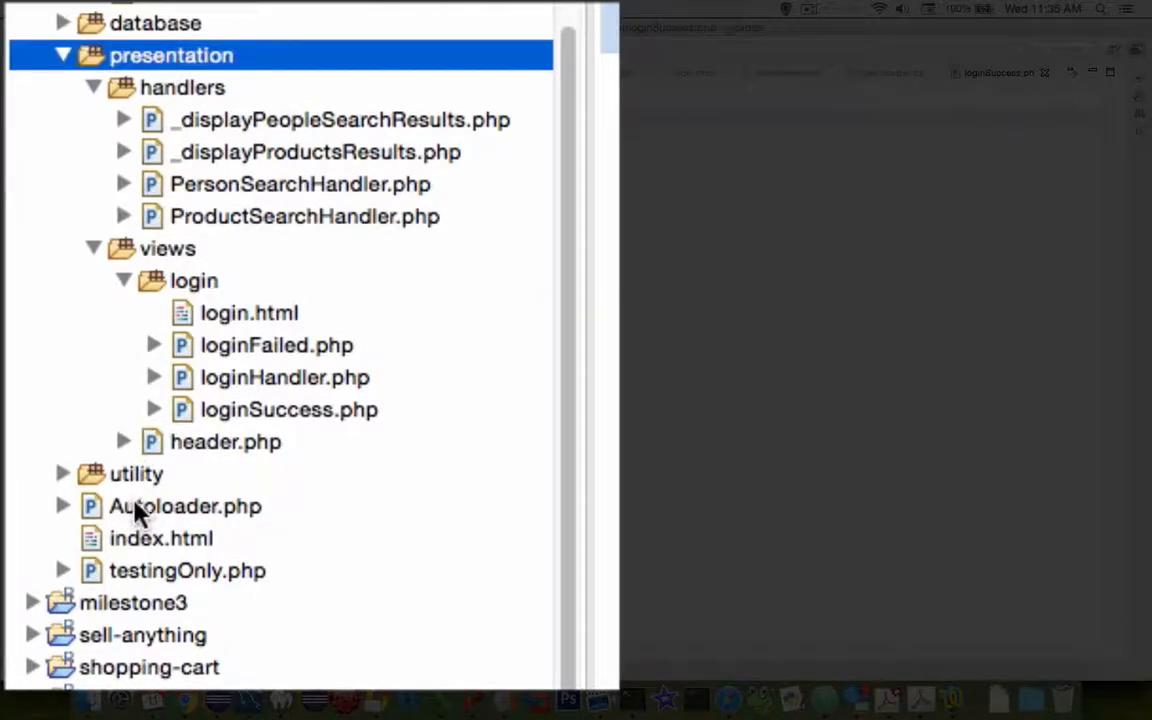
left_click(185, 506)
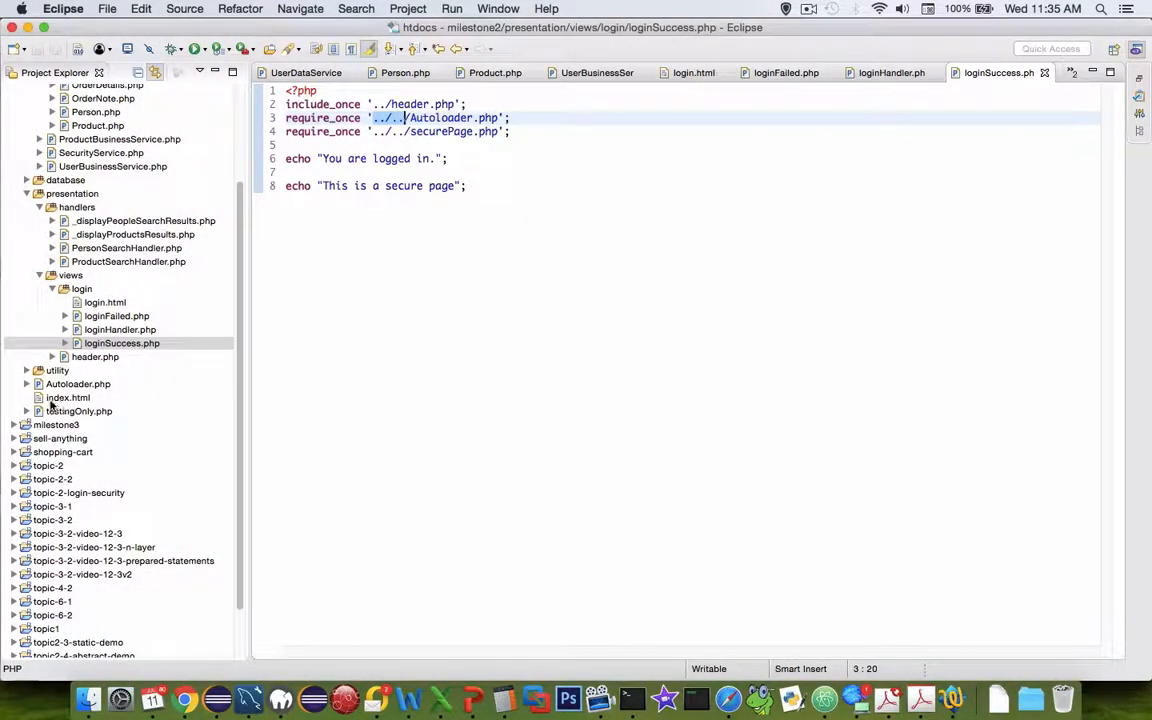
Step: Open index.html, select the People Search handler path, then select PersonSearchHandler.php
left_click(68, 397)
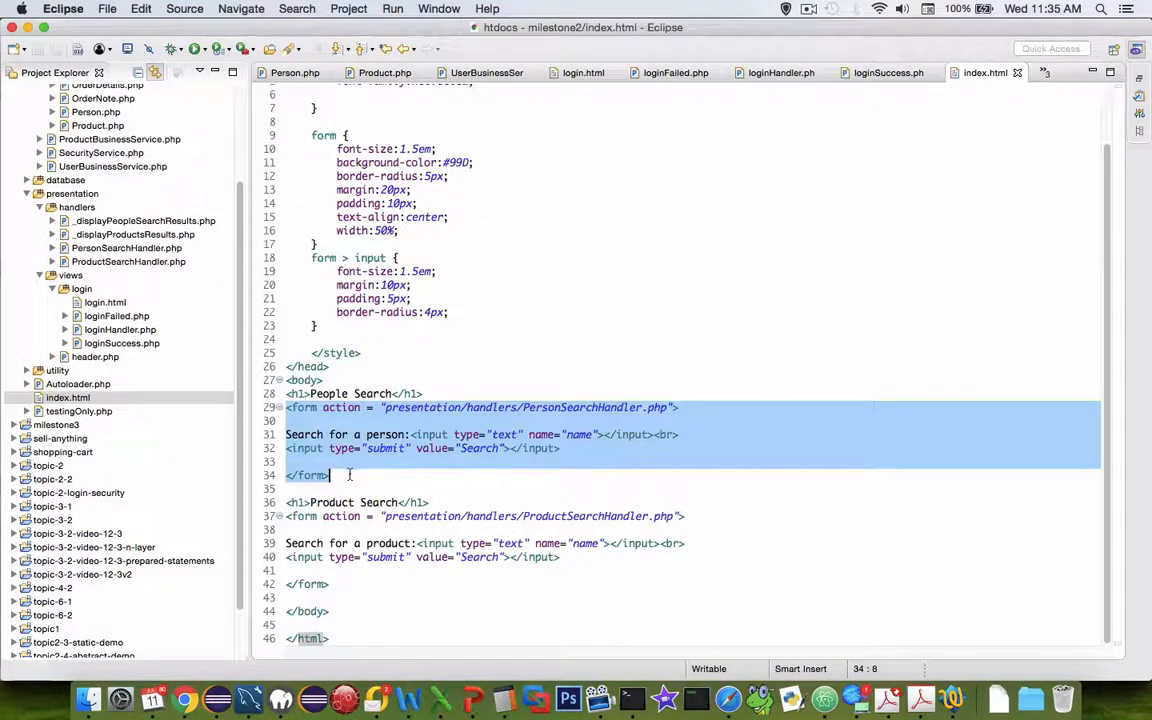
mouse_move(425, 363)
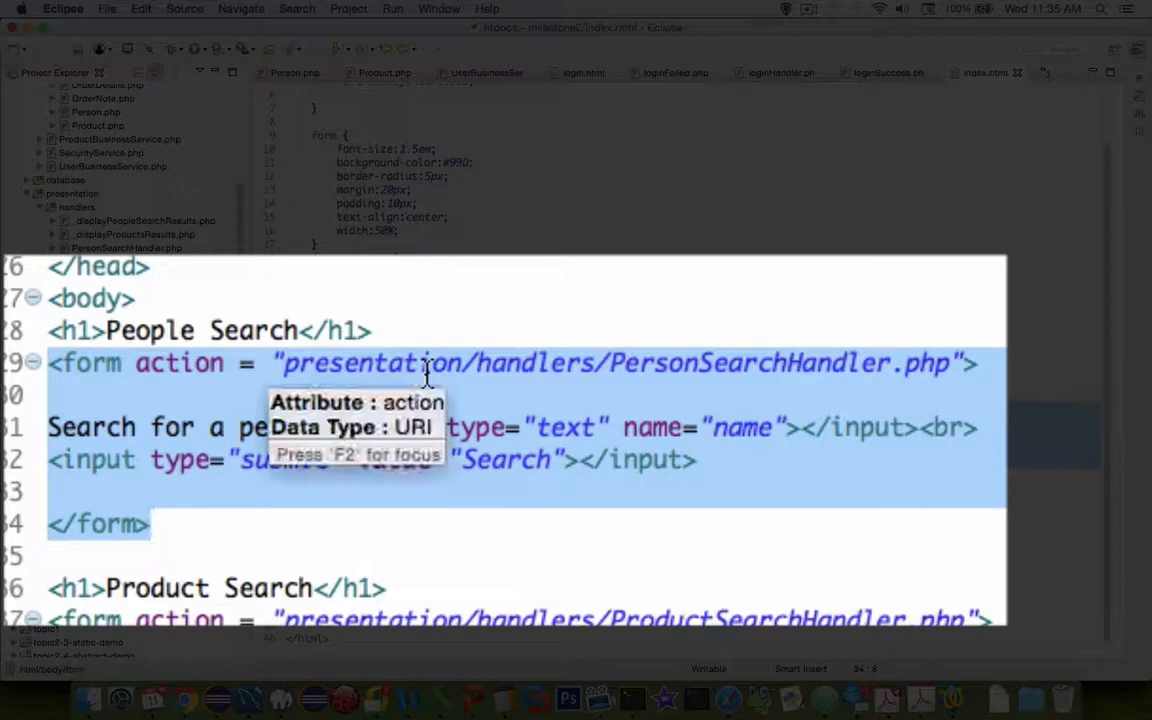
left_click(675, 363)
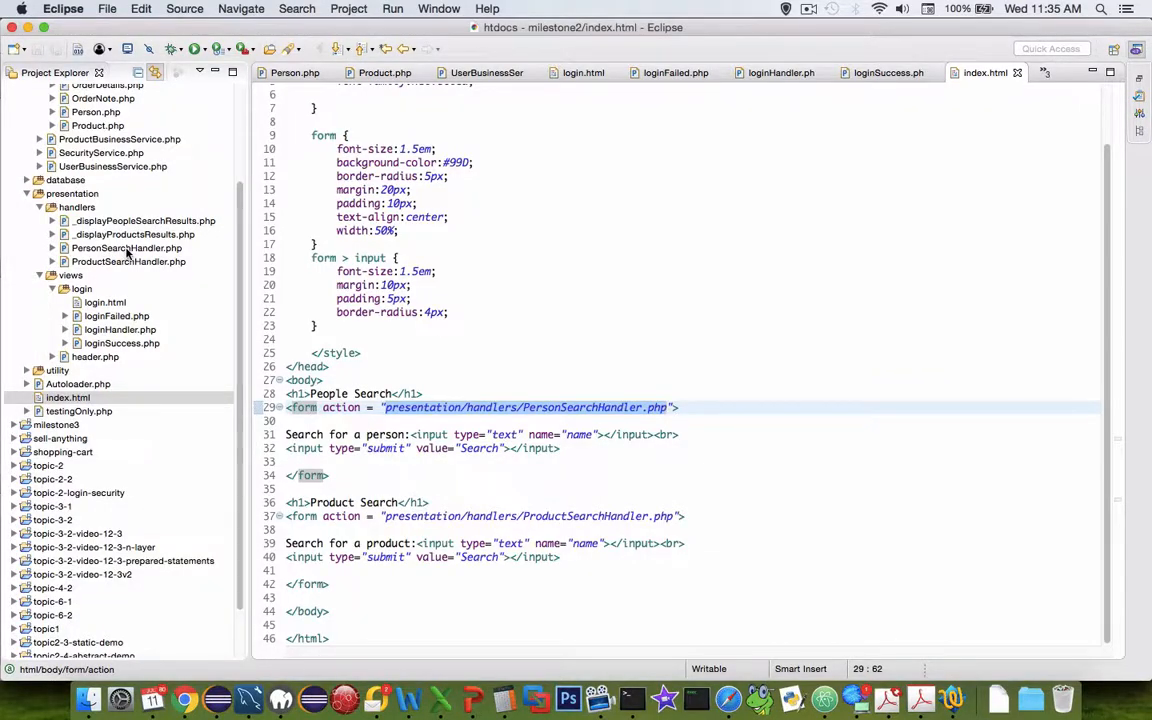
left_click(126, 247)
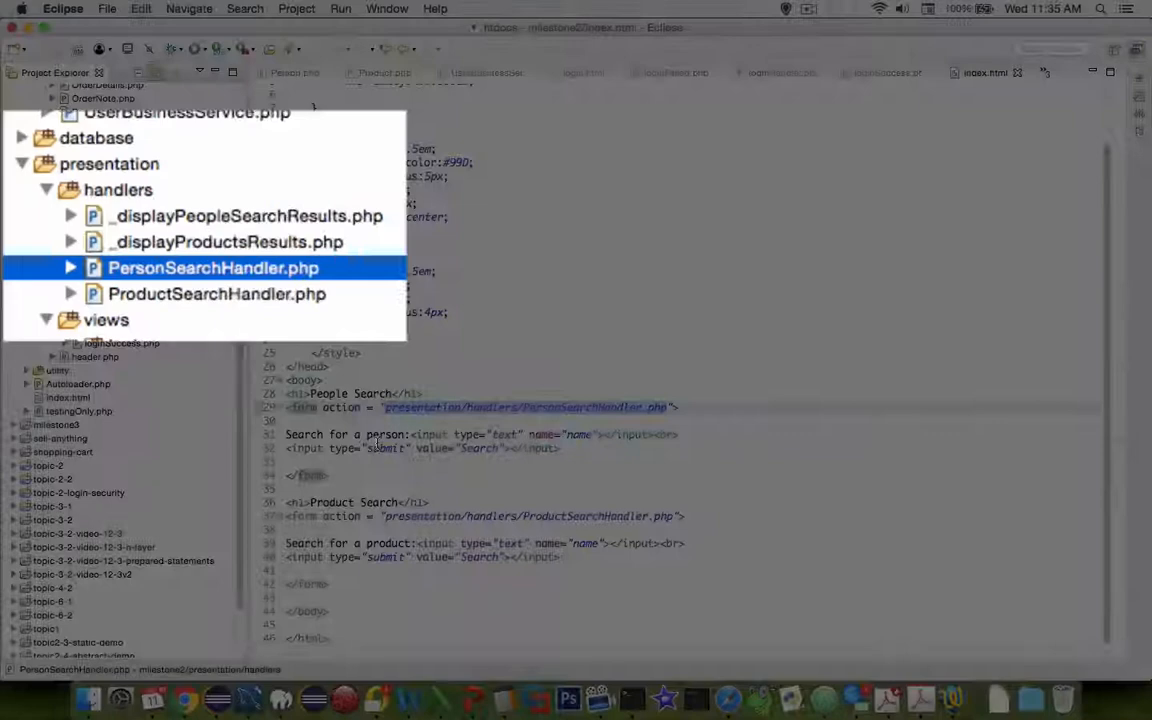
left_click(185, 698)
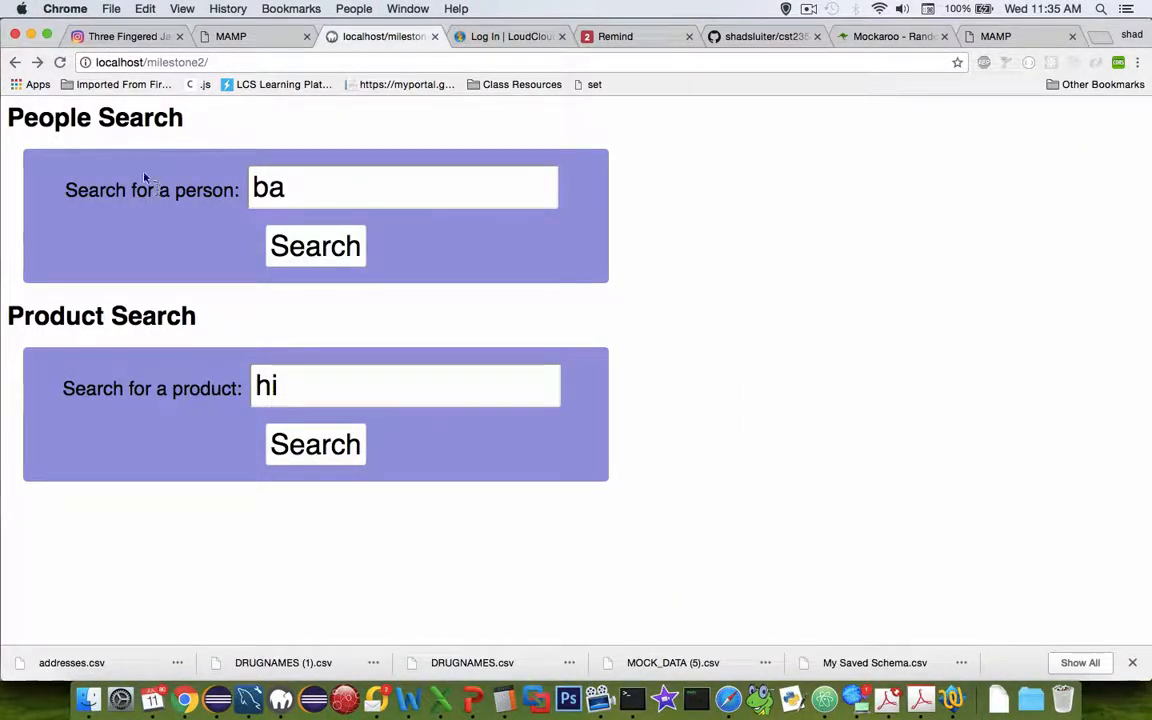
mouse_move(270, 228)
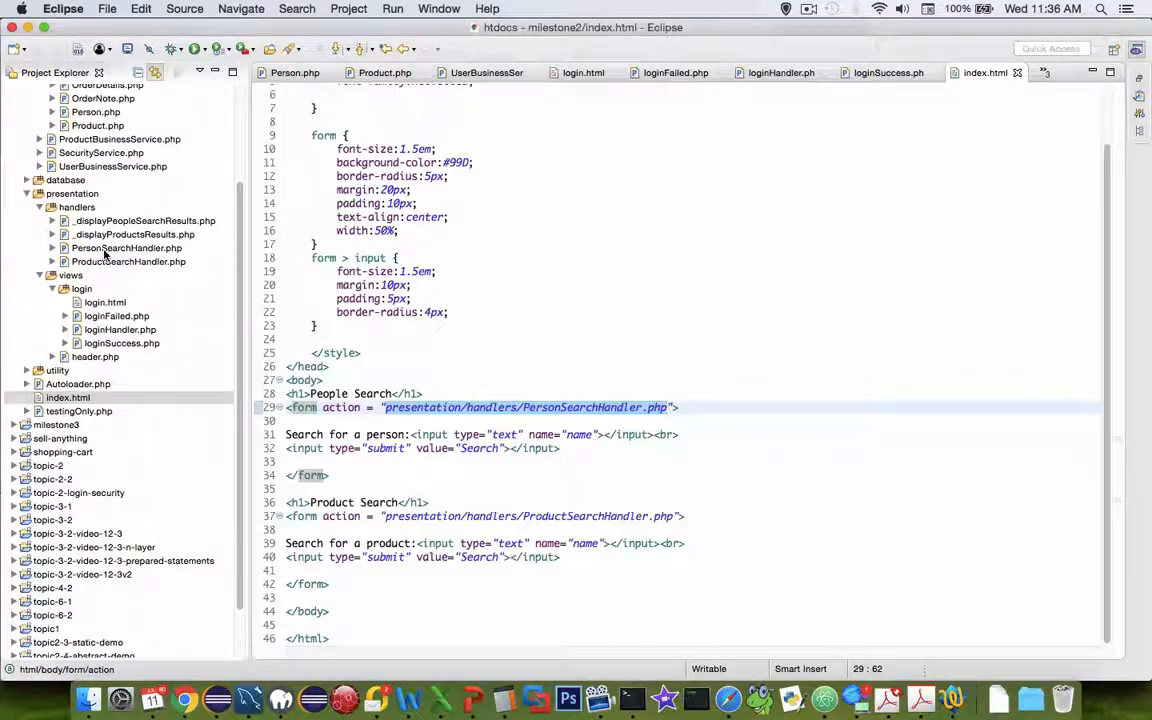
Step: Open PersonSearchHandler.php, highlighting its error reporting lines and Autoloader require path
double_click(126, 247)
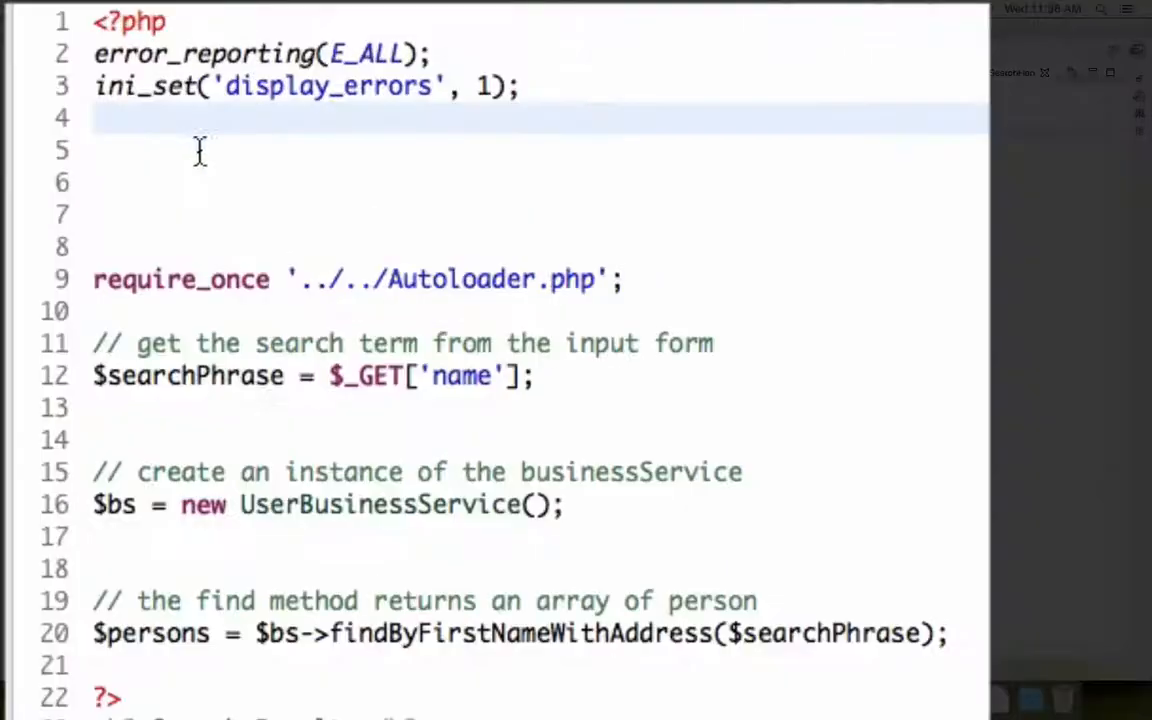
left_click_drag(95, 118, 95, 53)
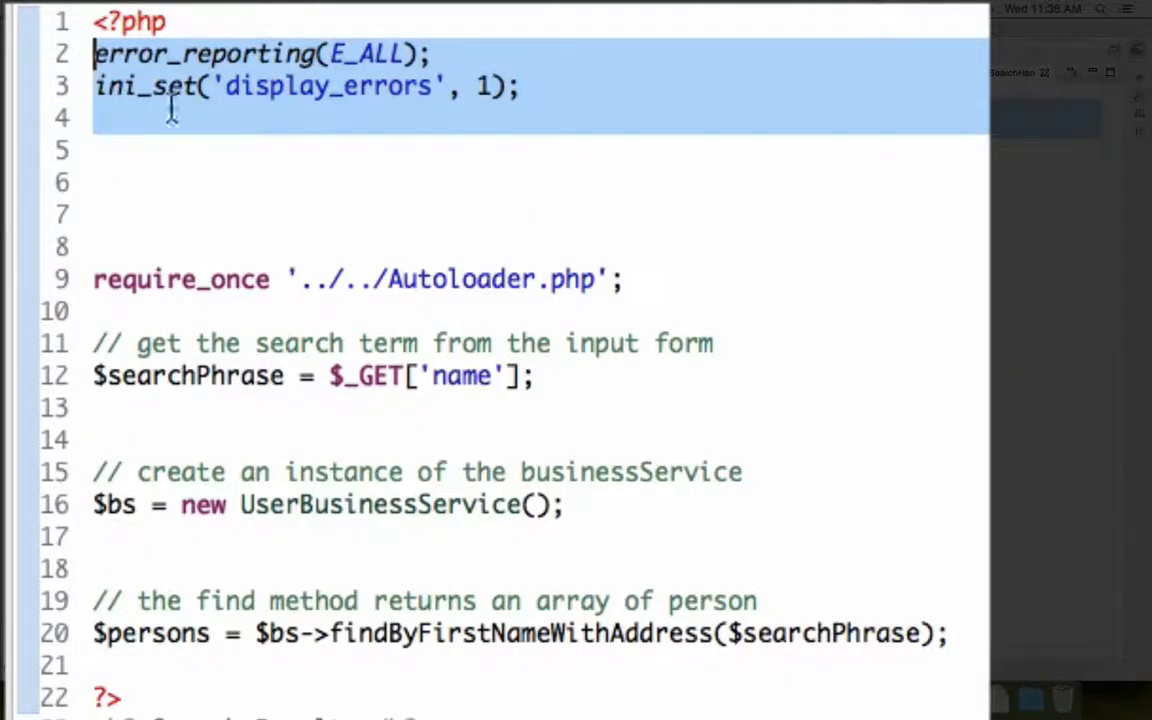
left_click(287, 279)
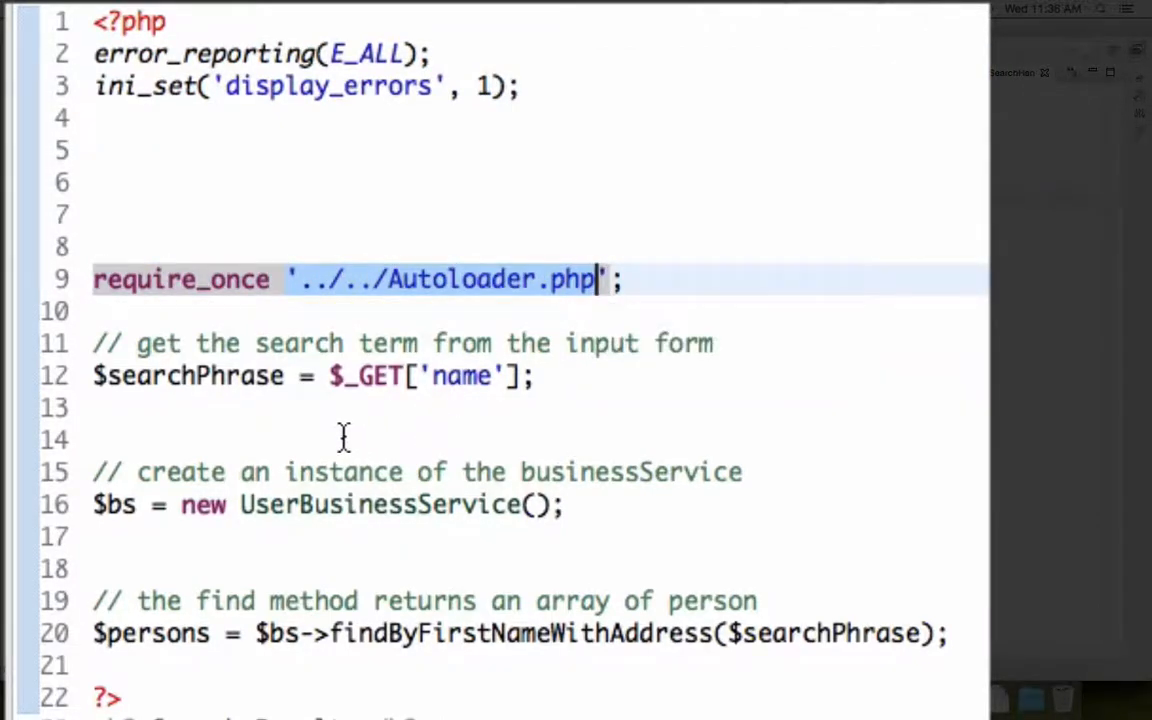
mouse_move(167, 375)
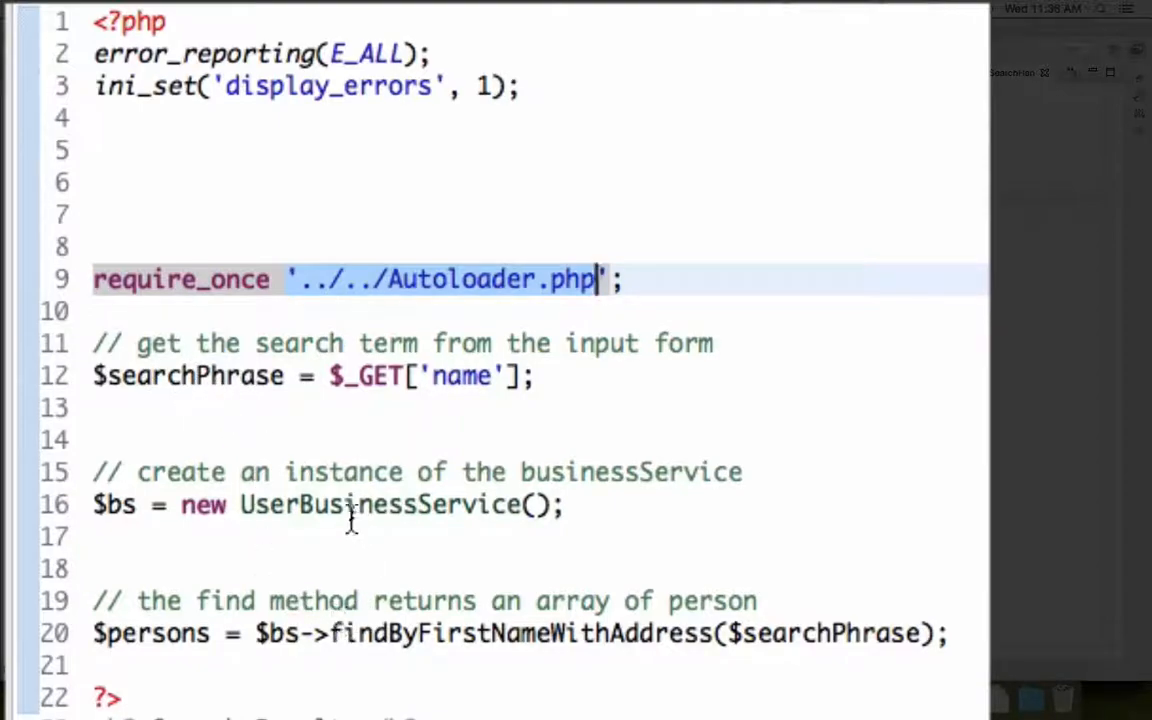
left_click(477, 504)
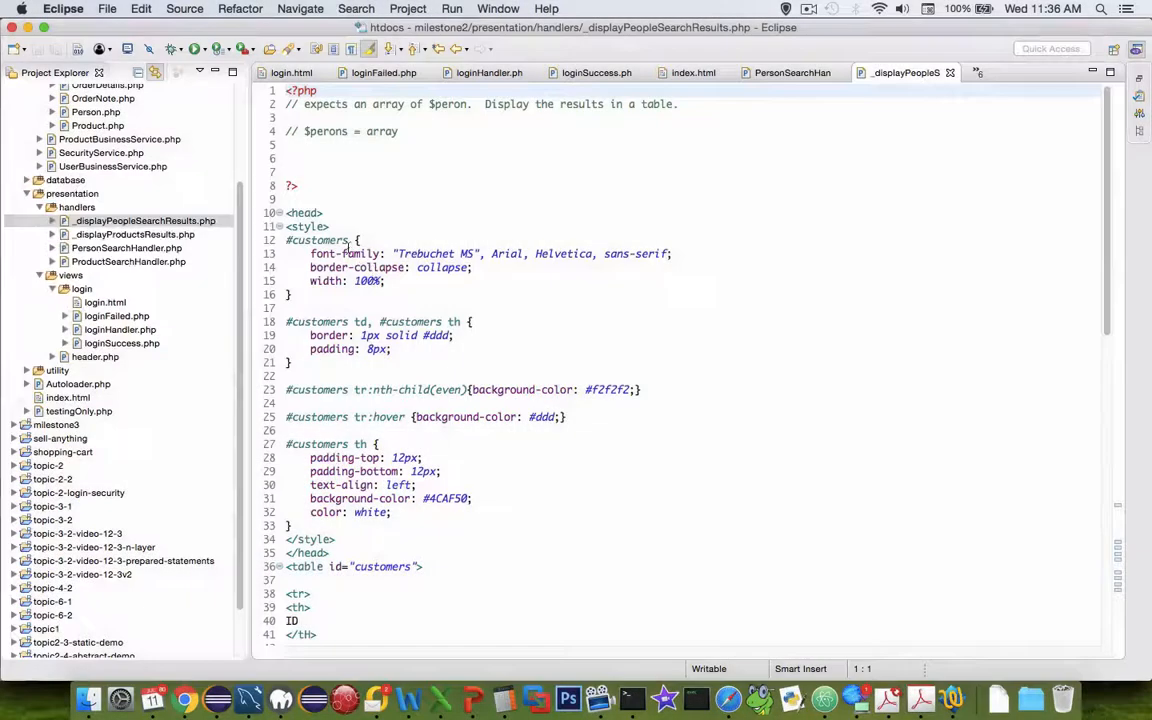
scroll("down", 3)
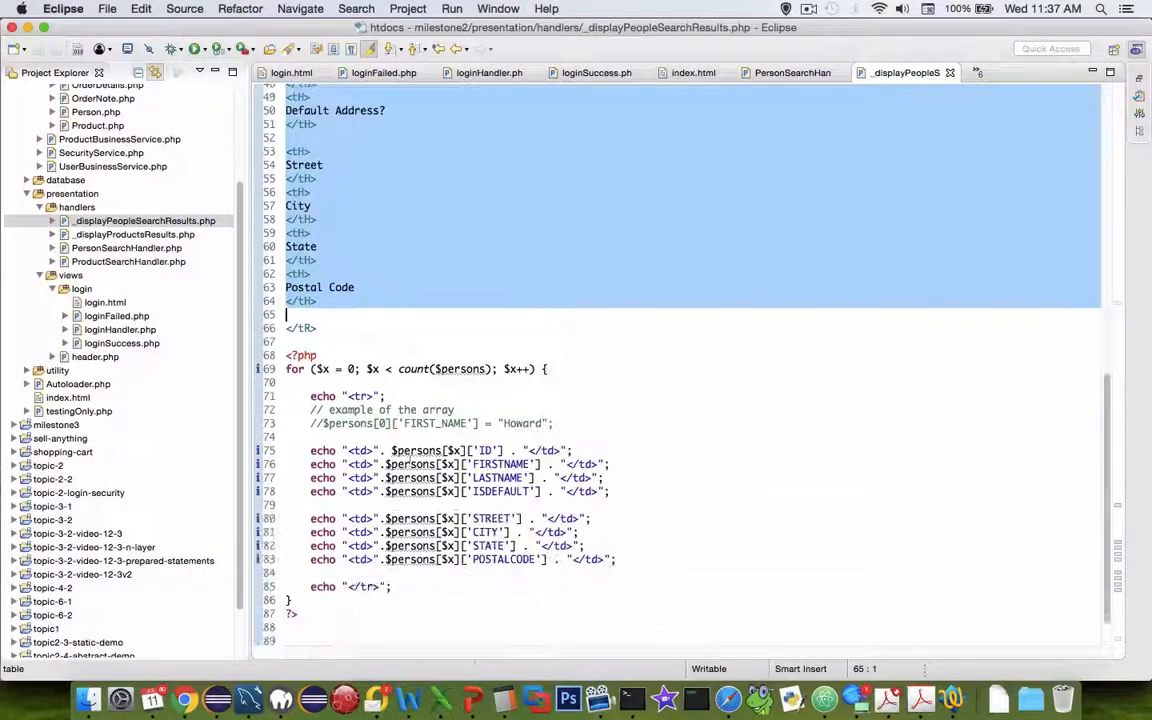
scroll("down", 3)
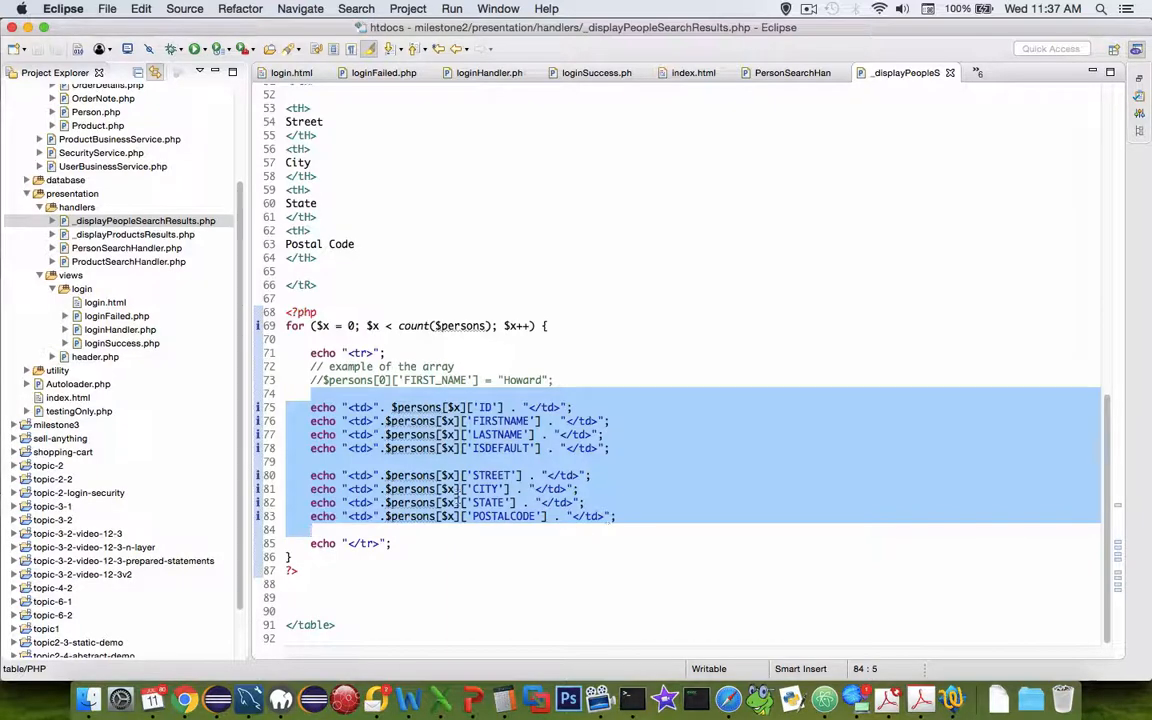
scroll("up", 3)
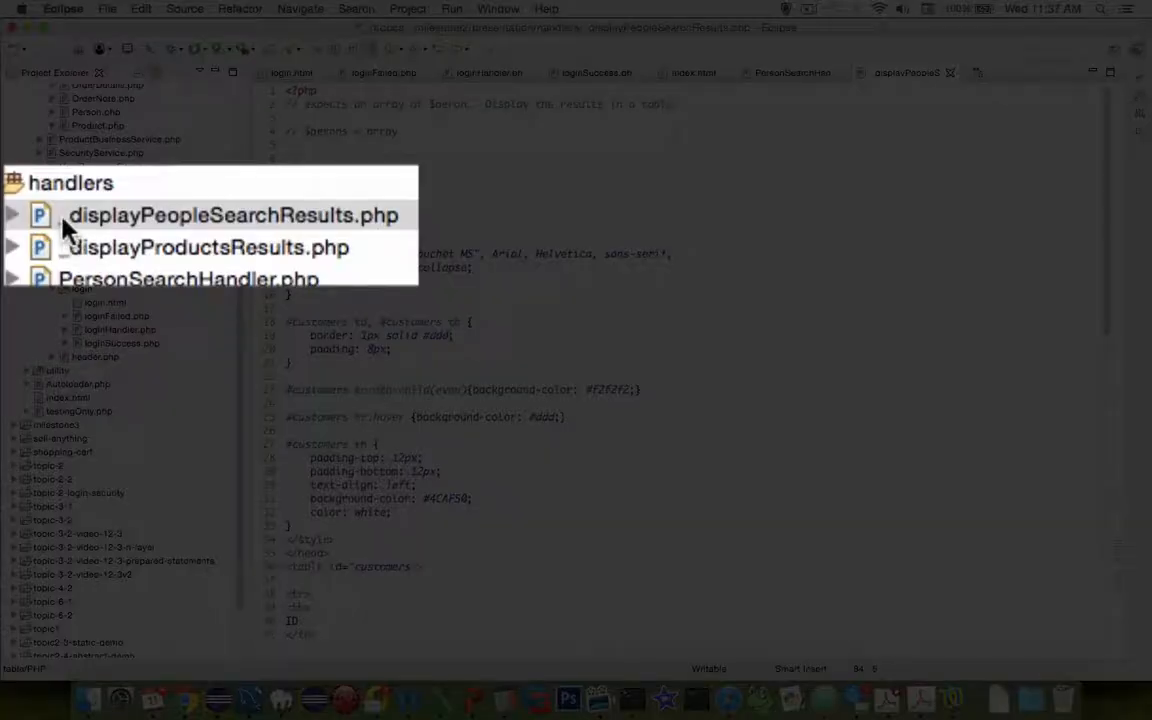
left_click(232, 215)
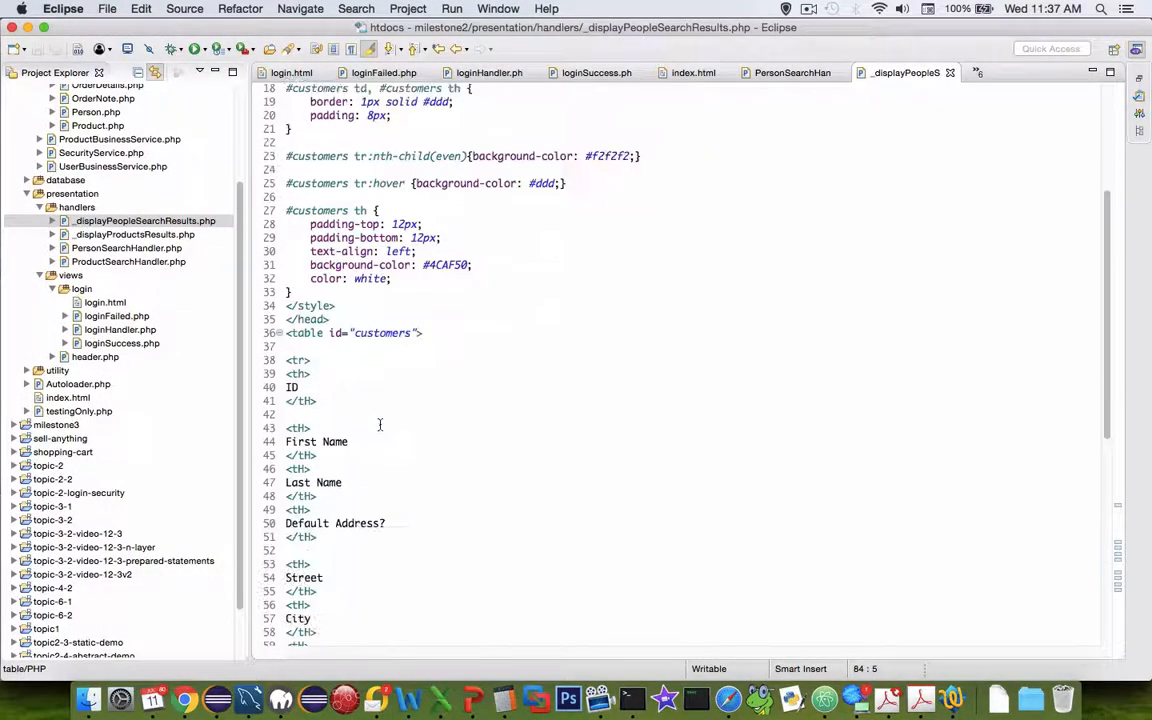